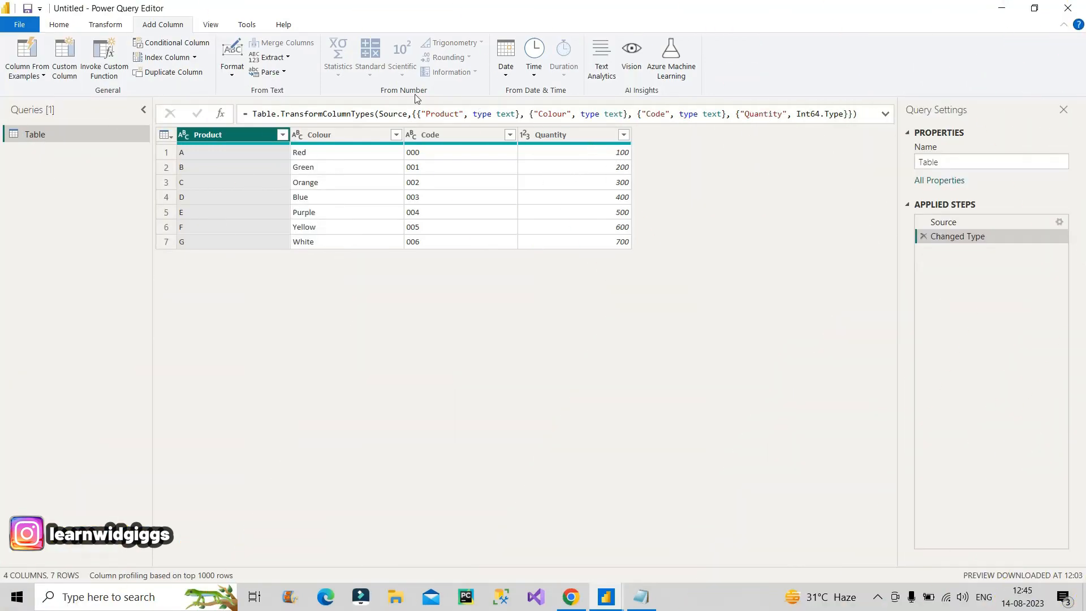
Review the source table columns and the notes showing the target output format
click(222, 135)
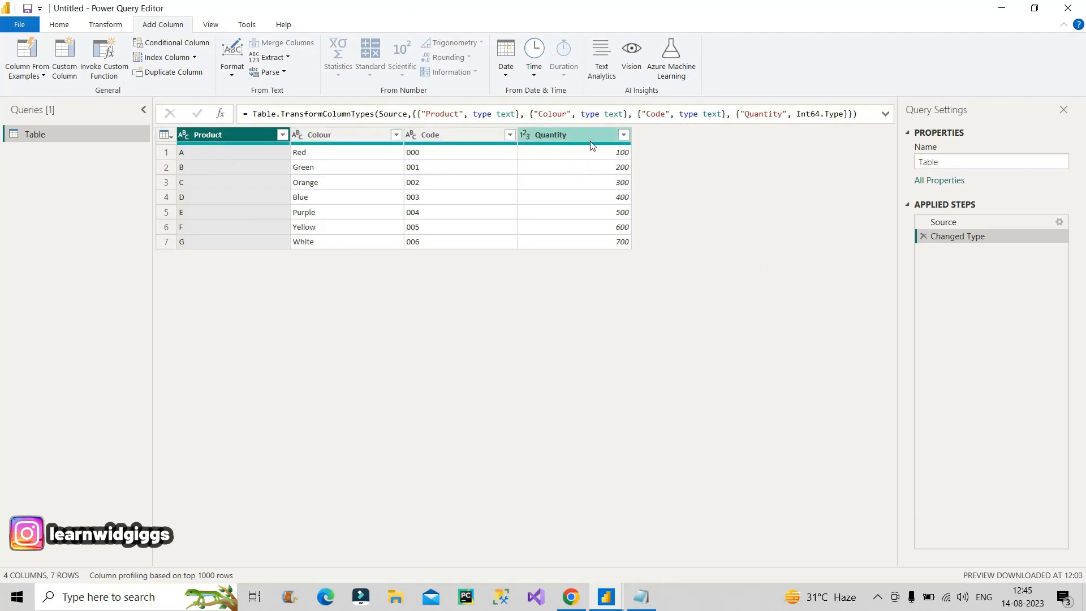
mouse_move(418, 146)
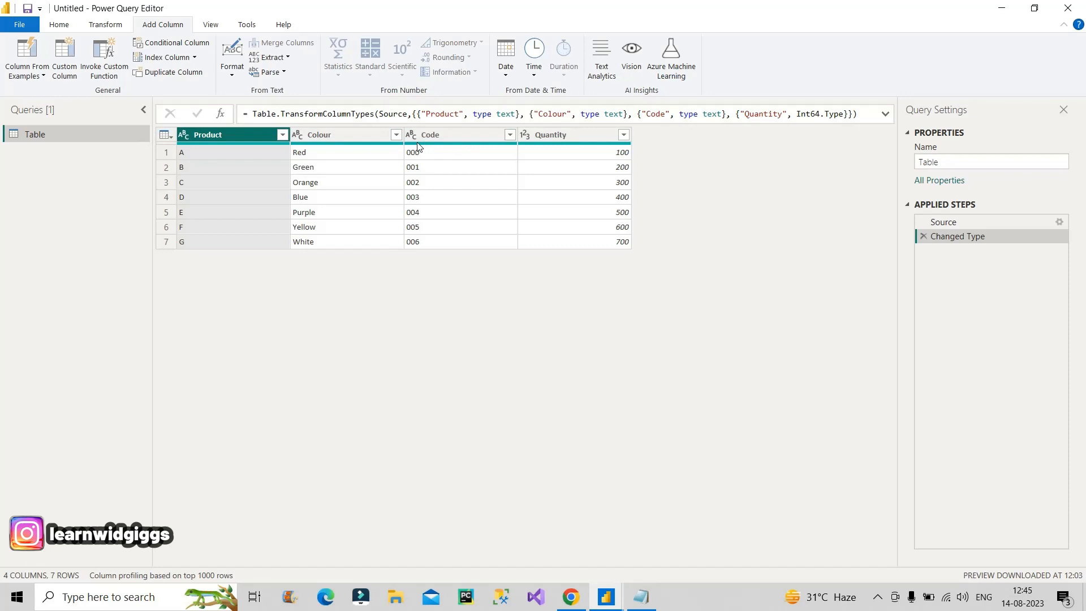
click(551, 134)
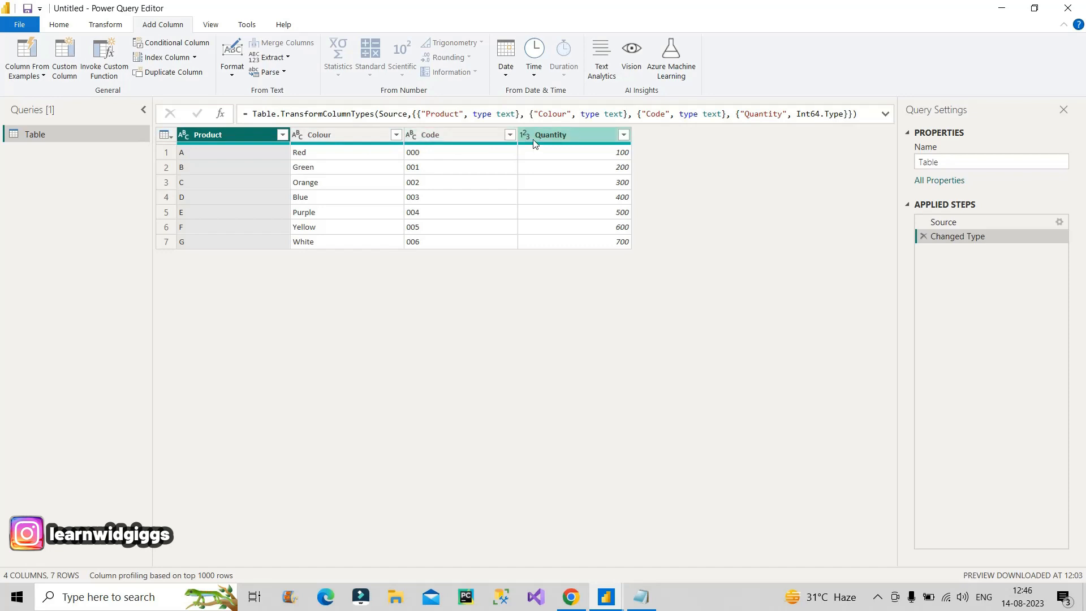
mouse_move(494, 234)
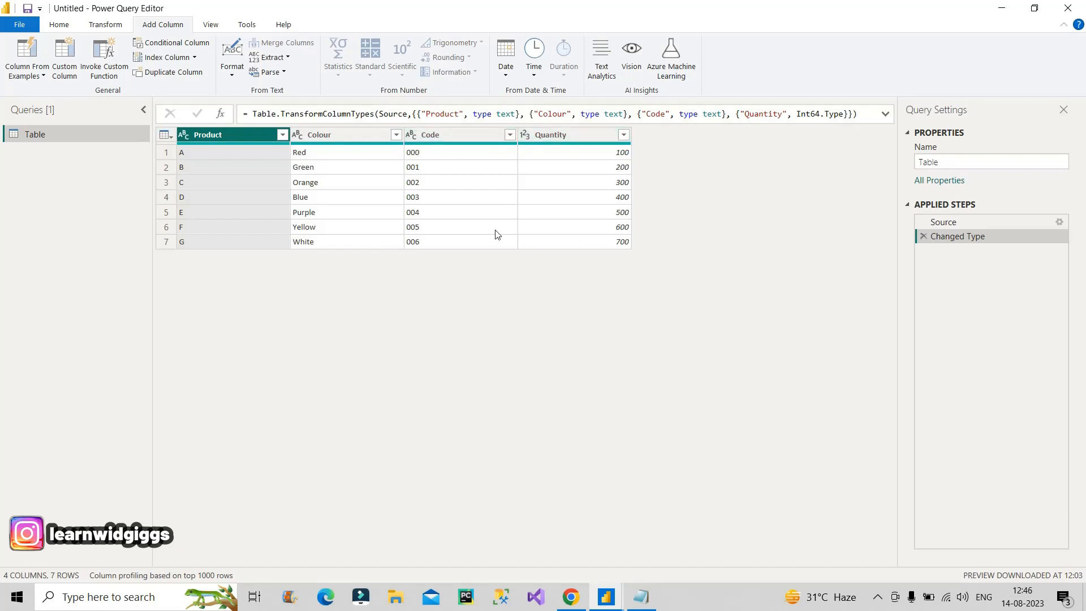
mouse_move(485, 346)
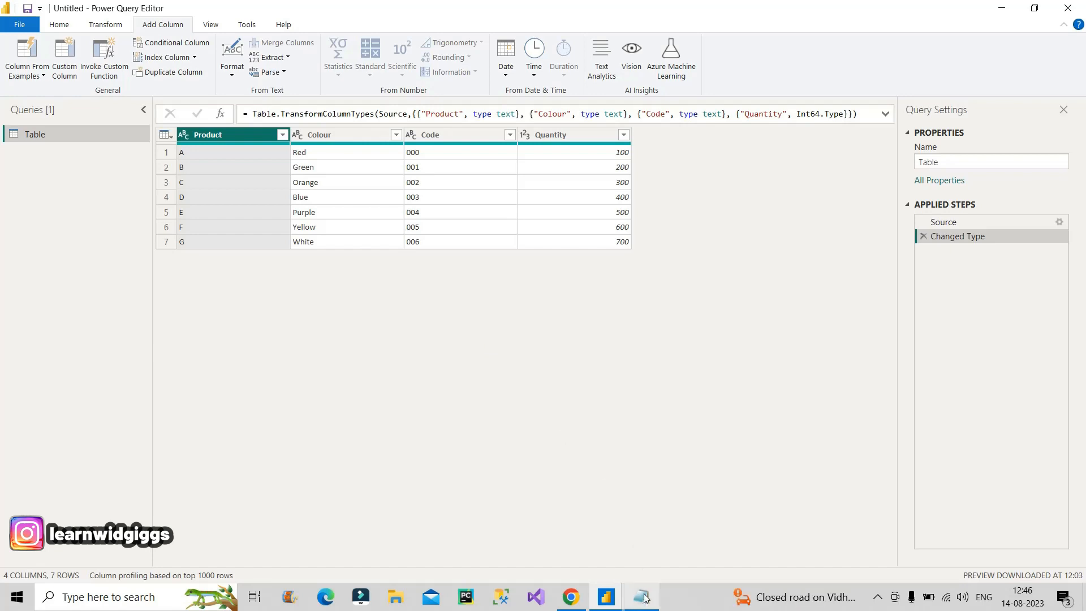
click(640, 596)
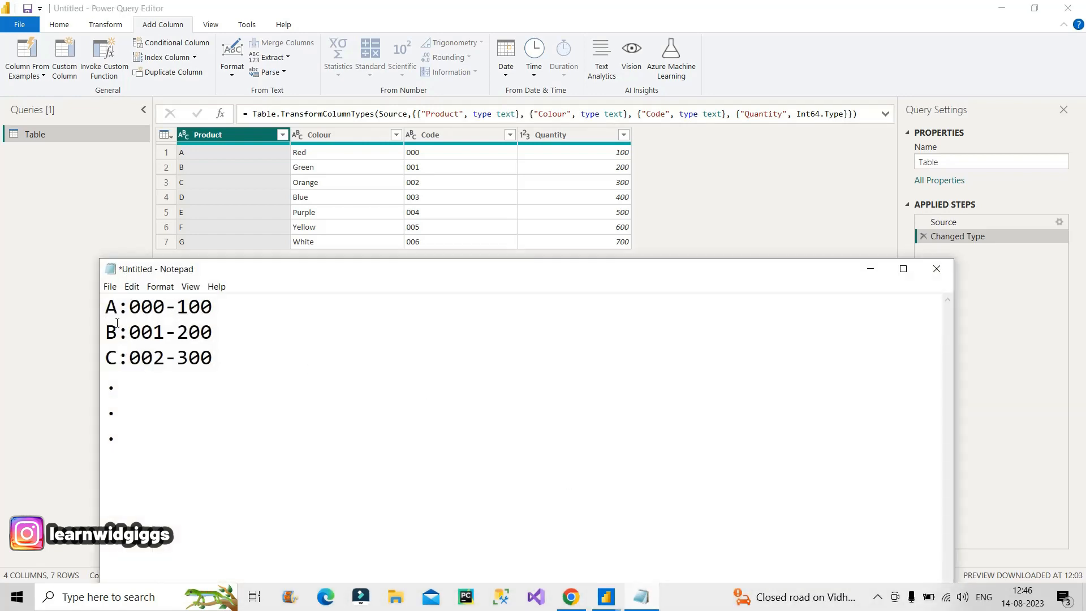
mouse_move(169, 313)
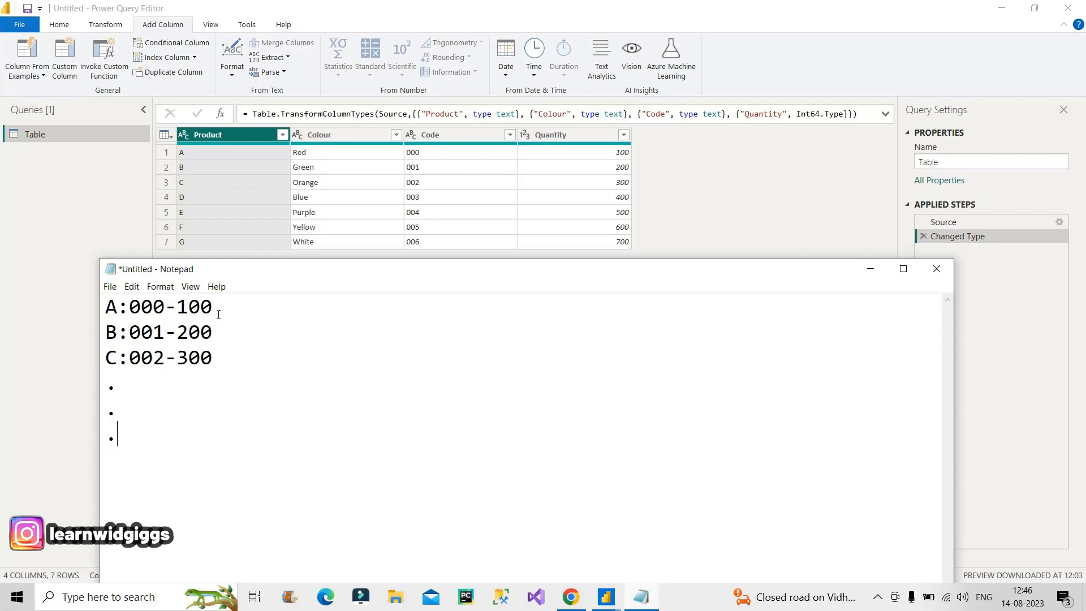
mouse_move(197, 162)
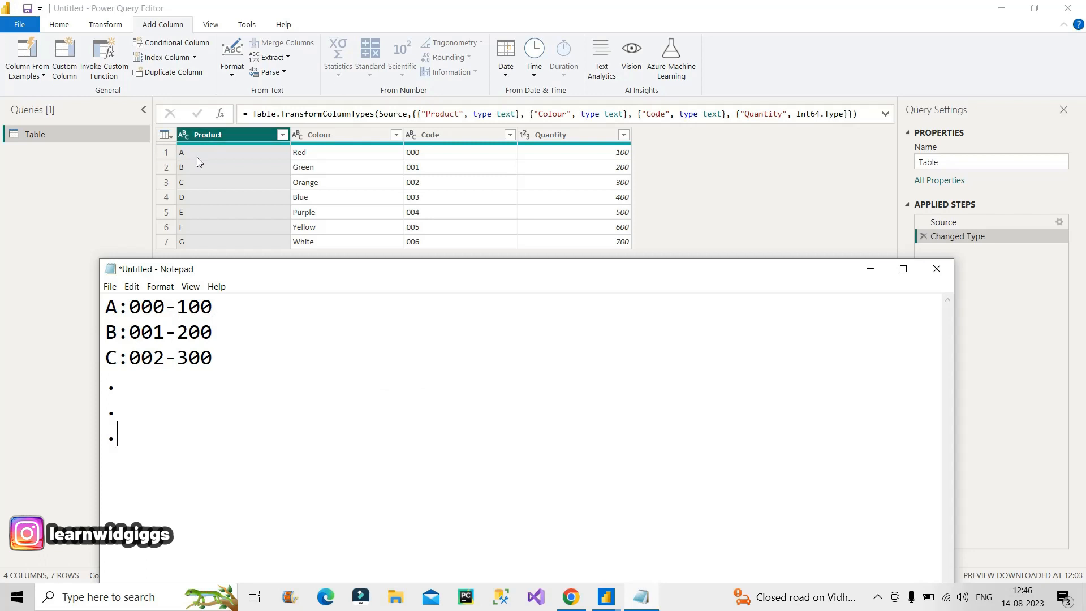
mouse_move(424, 160)
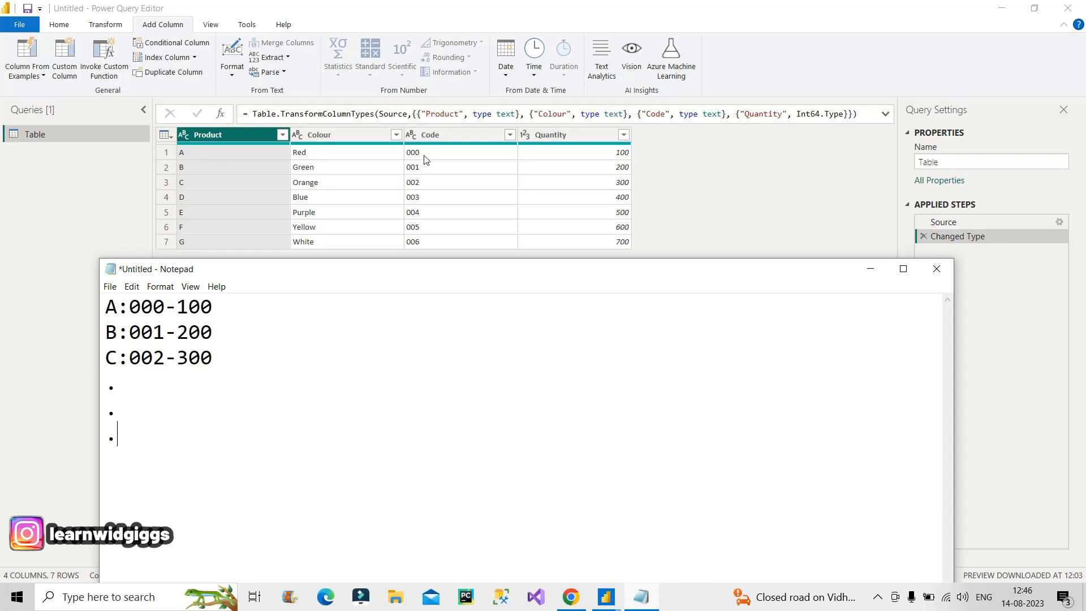
mouse_move(614, 161)
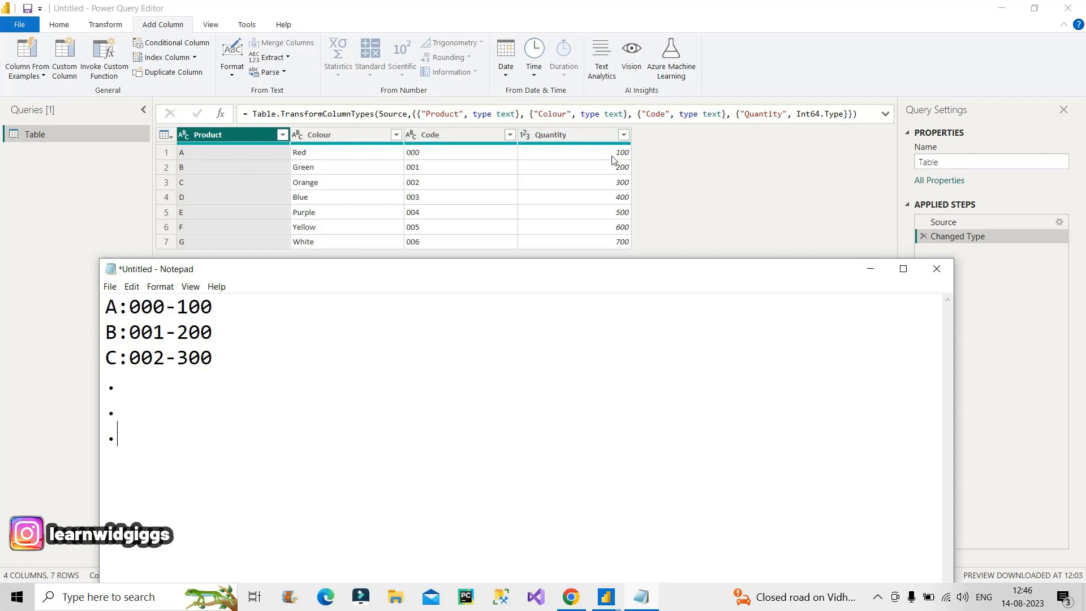
mouse_move(600, 171)
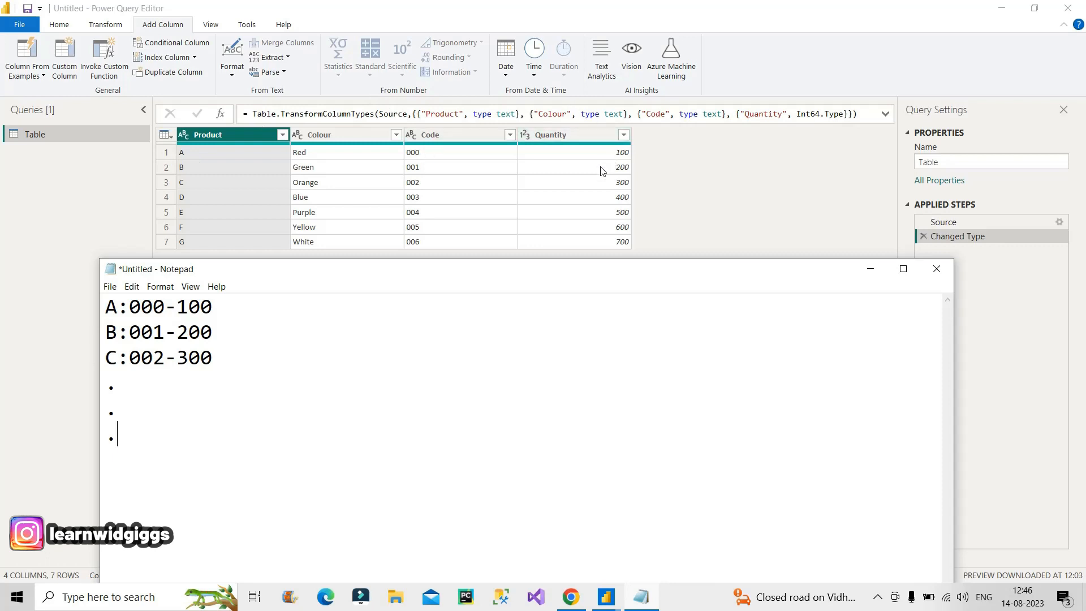
mouse_move(176, 310)
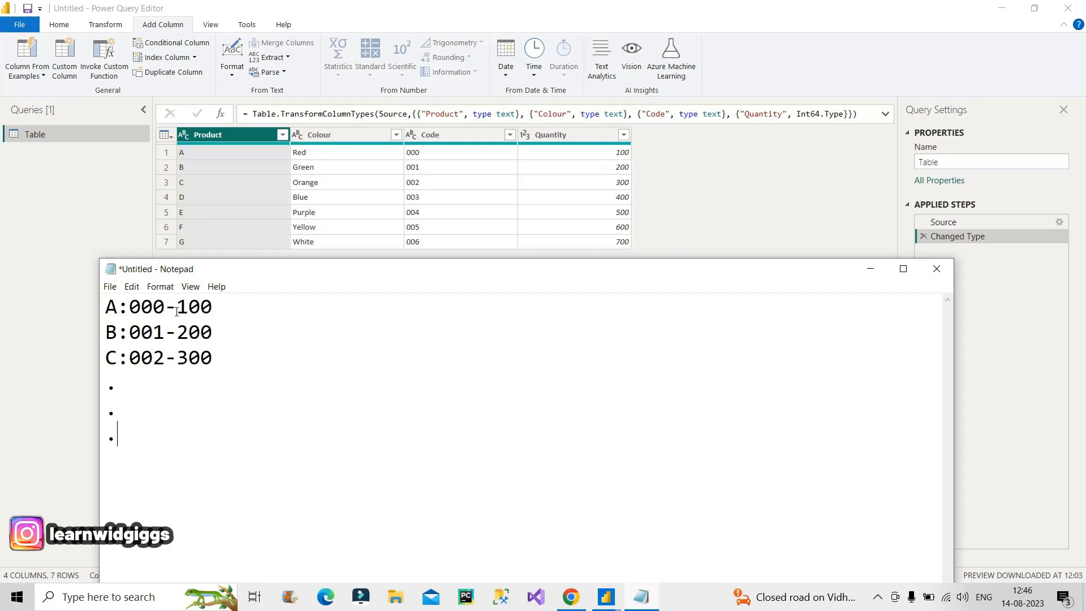
double_click(168, 306)
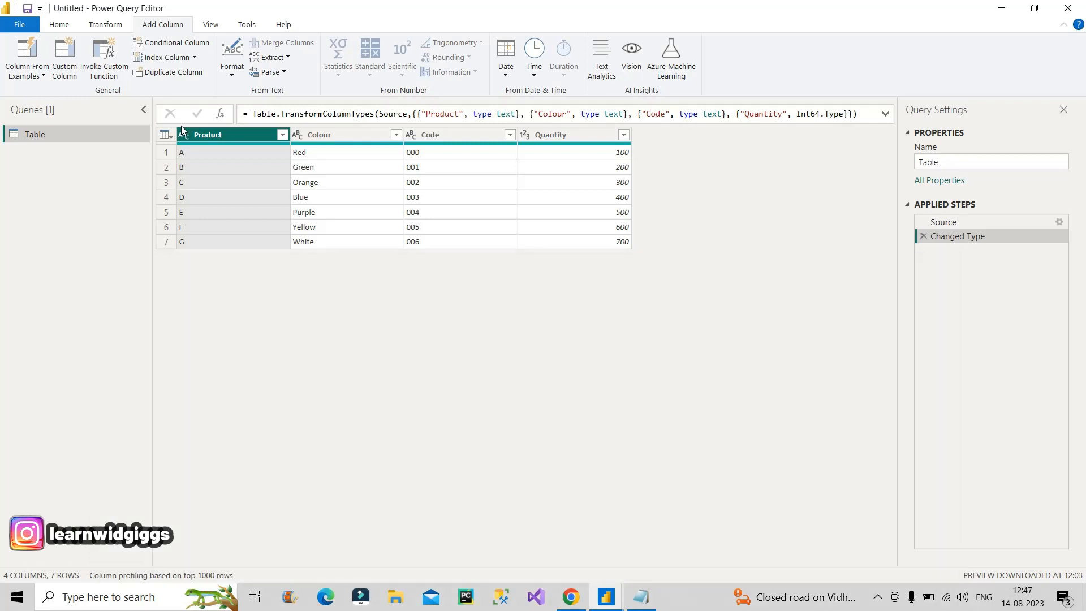
Merge Product and Code with a Colon separator into a new Merged column (A:000, B:001…)
click(429, 134)
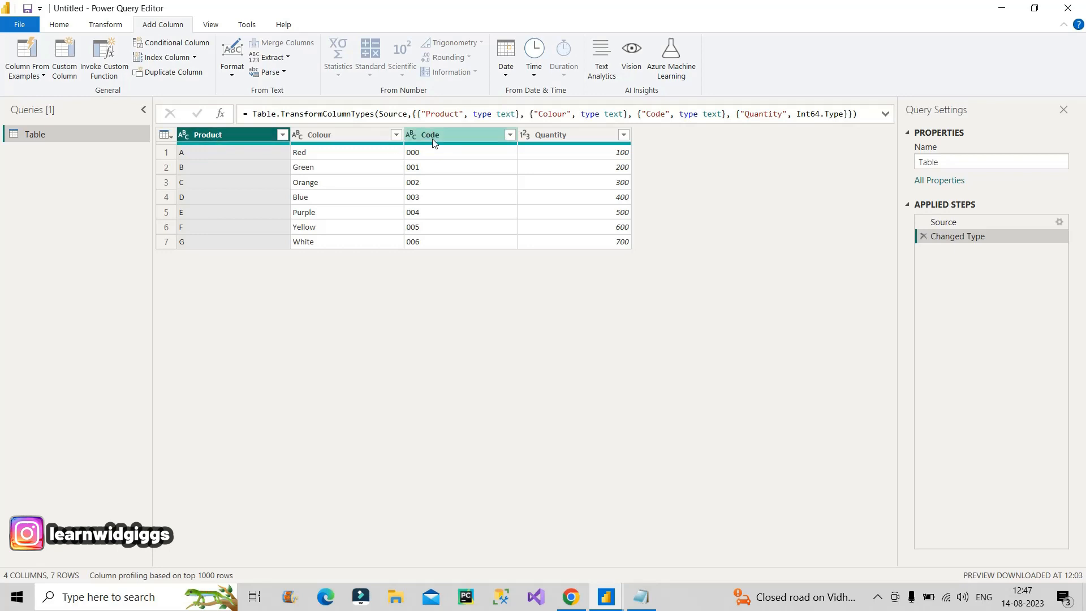
mouse_move(451, 144)
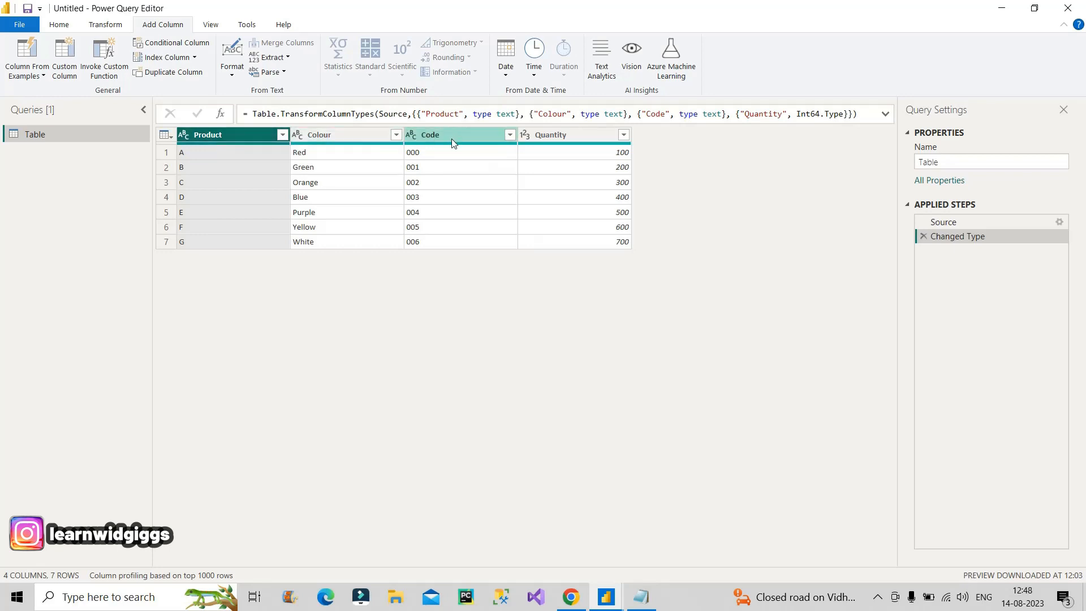
right_click(451, 143)
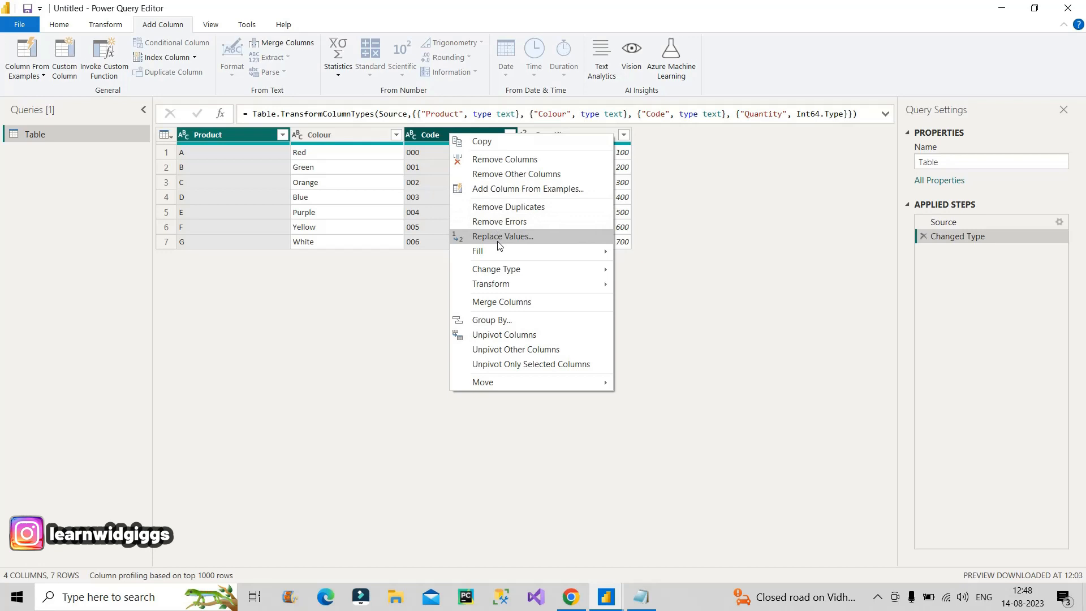
click(505, 303)
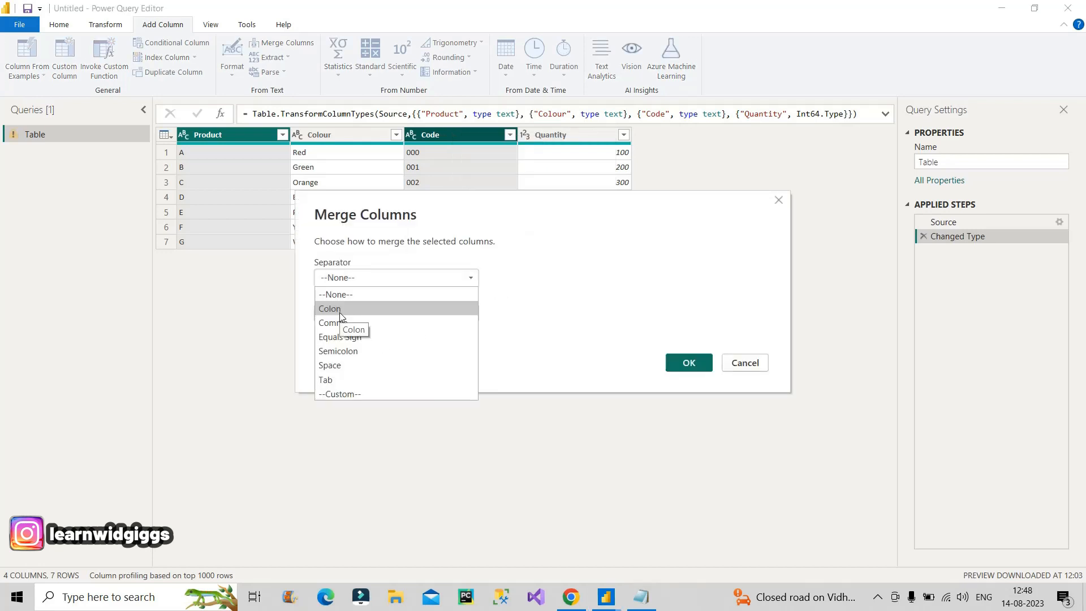
click(329, 307)
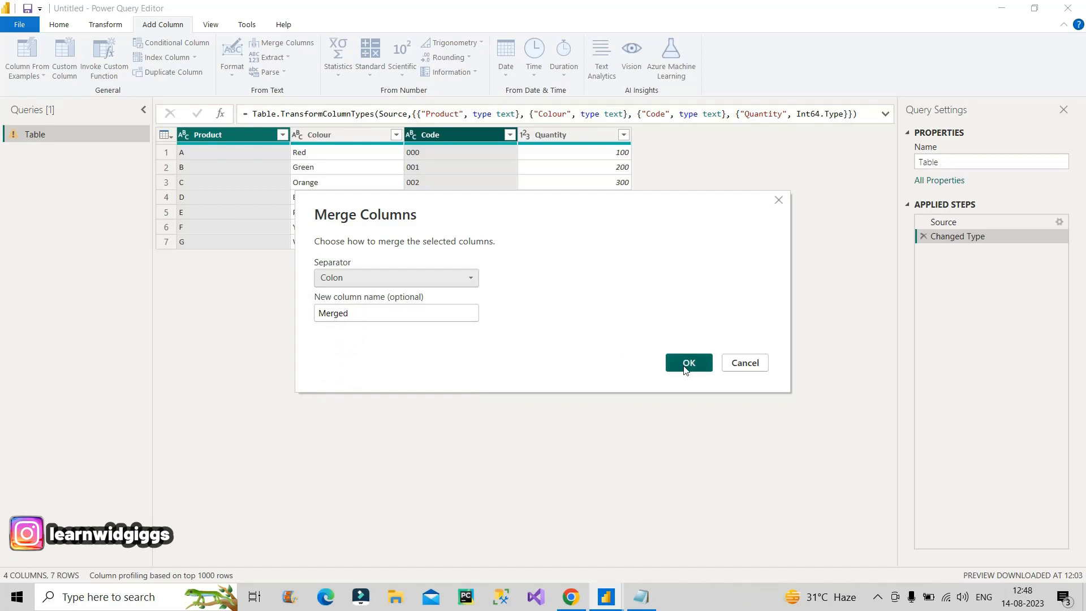
click(688, 362)
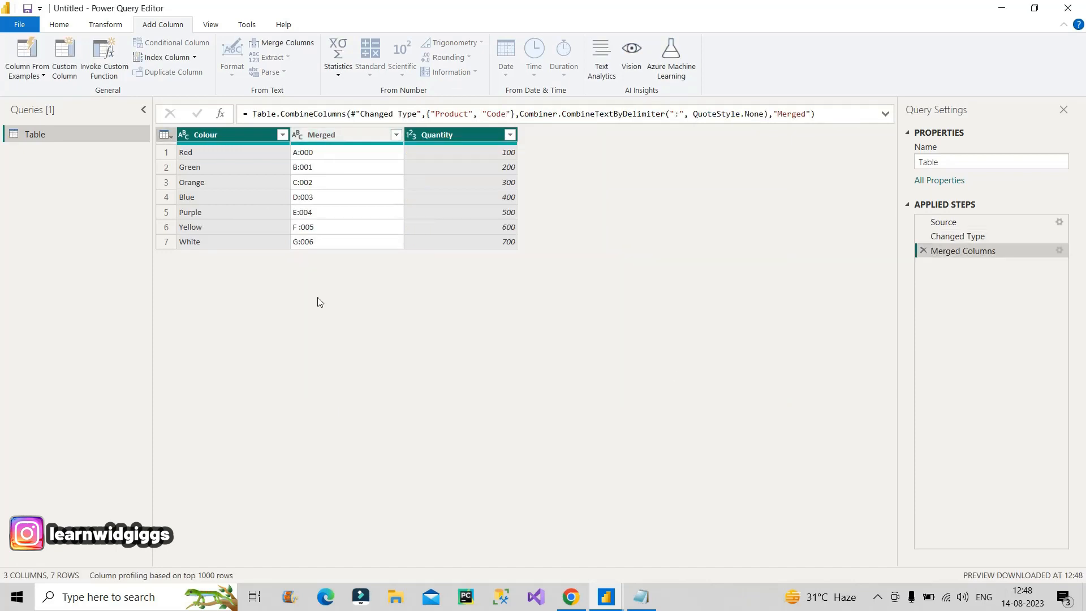
mouse_move(349, 144)
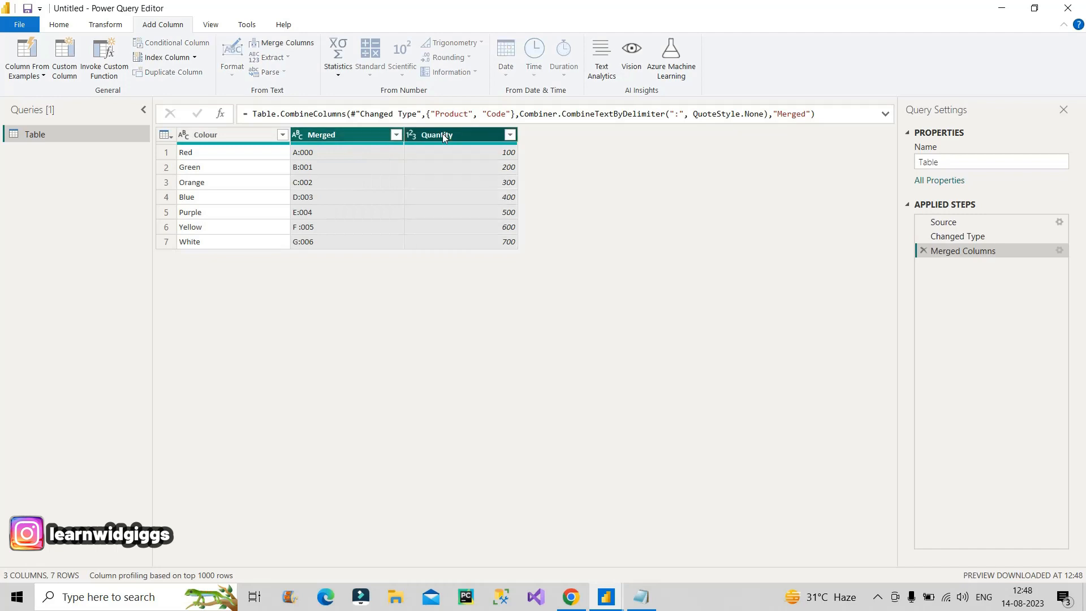
Merge Merged and Quantity with a custom '-' separator into Merged.1 (A:000-100, B:001-200…)
right_click(437, 134)
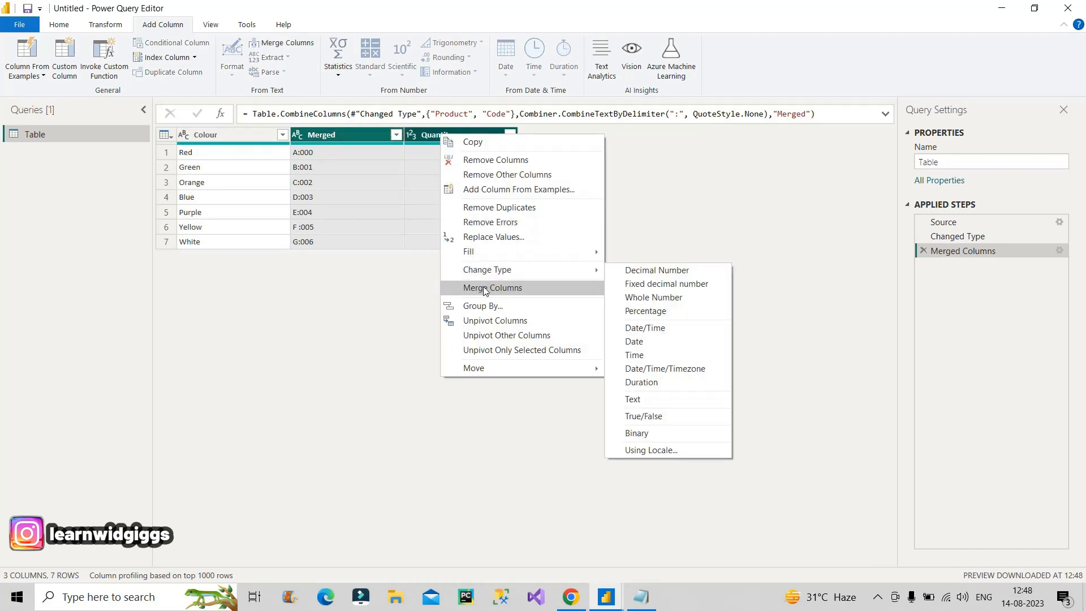
click(491, 287)
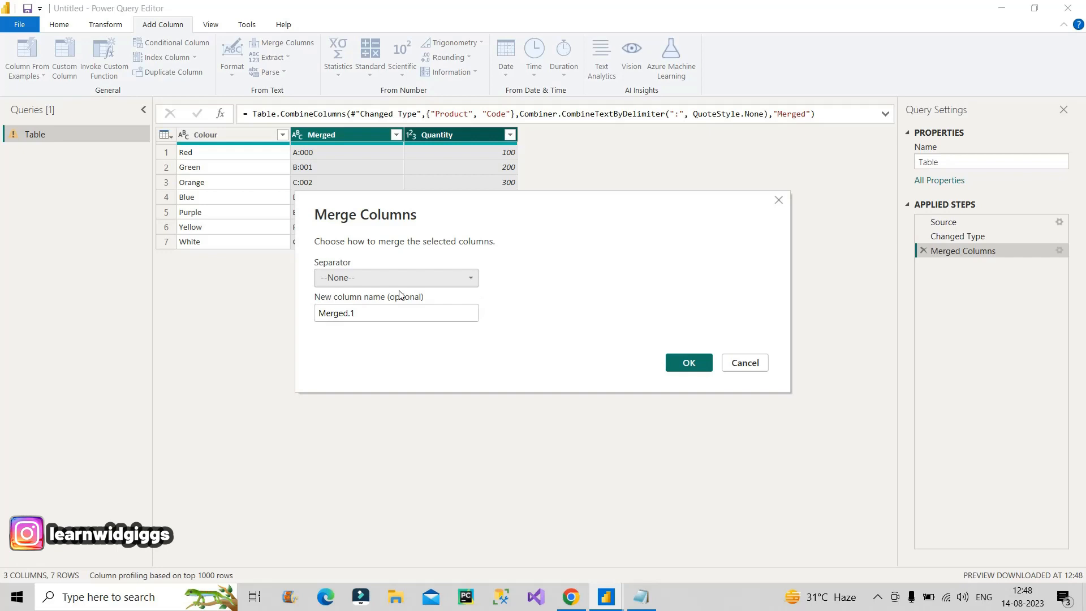
click(395, 278)
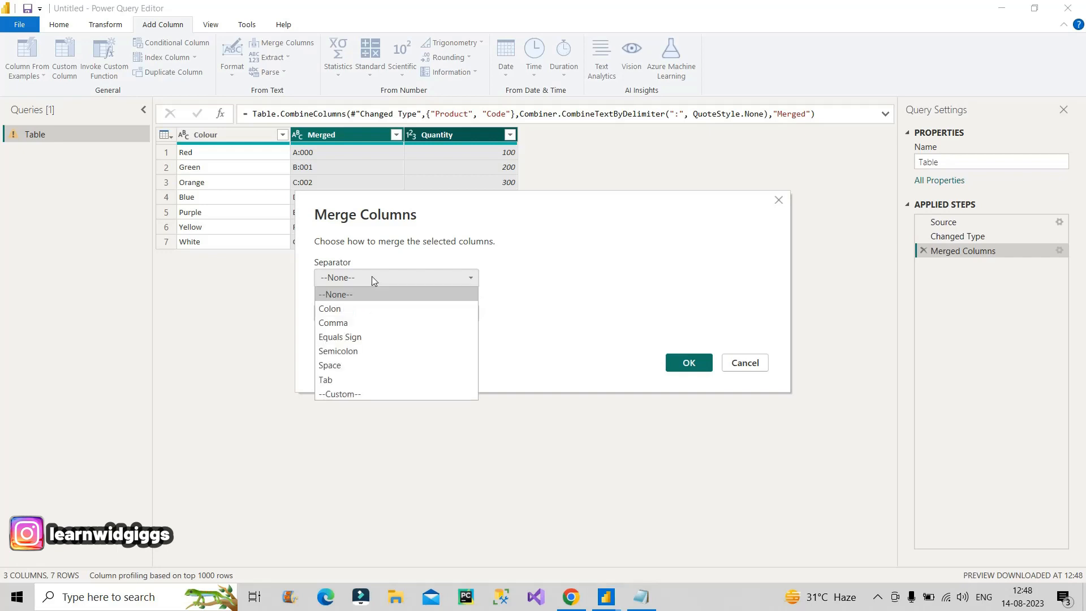
click(339, 393)
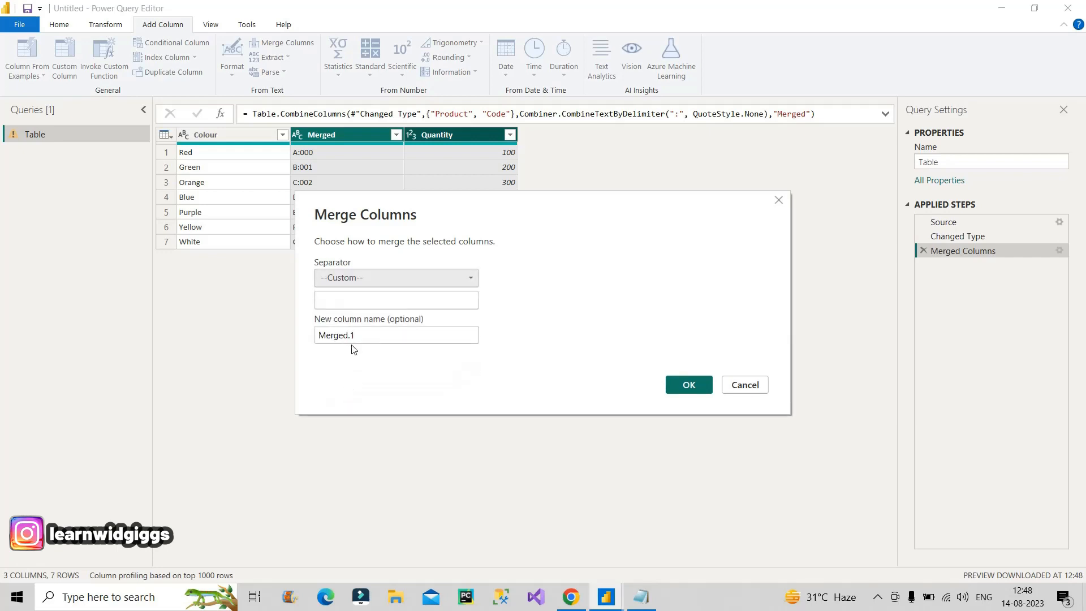
click(396, 299)
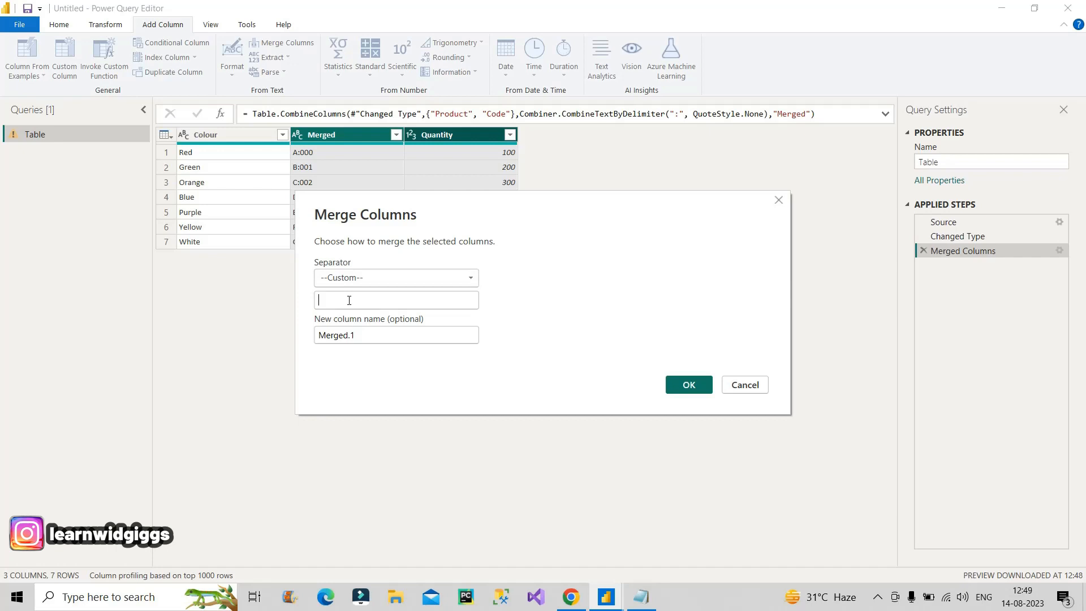
text(-)
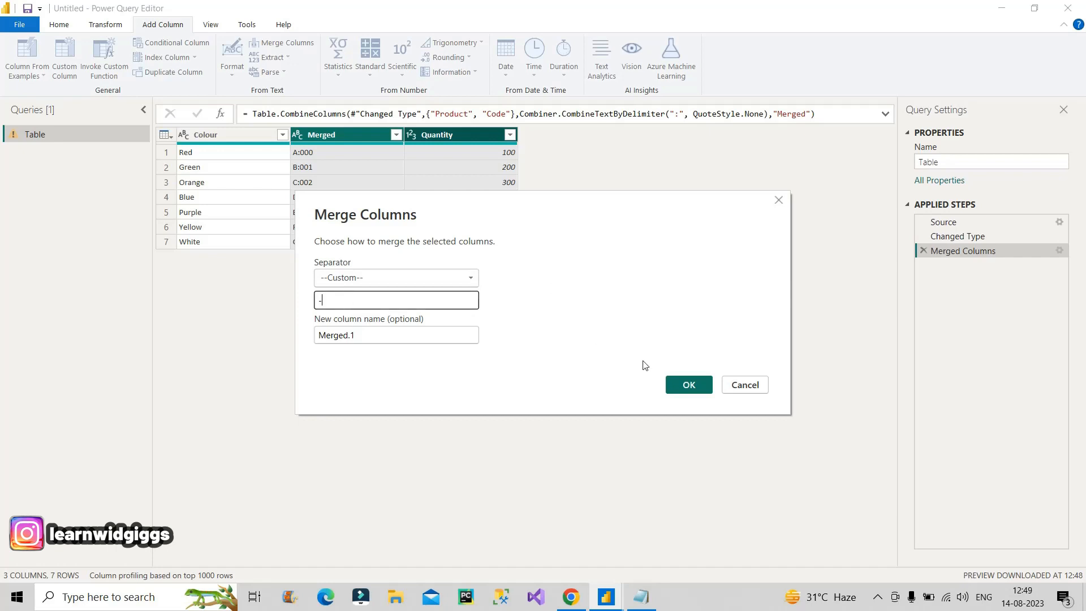
click(687, 385)
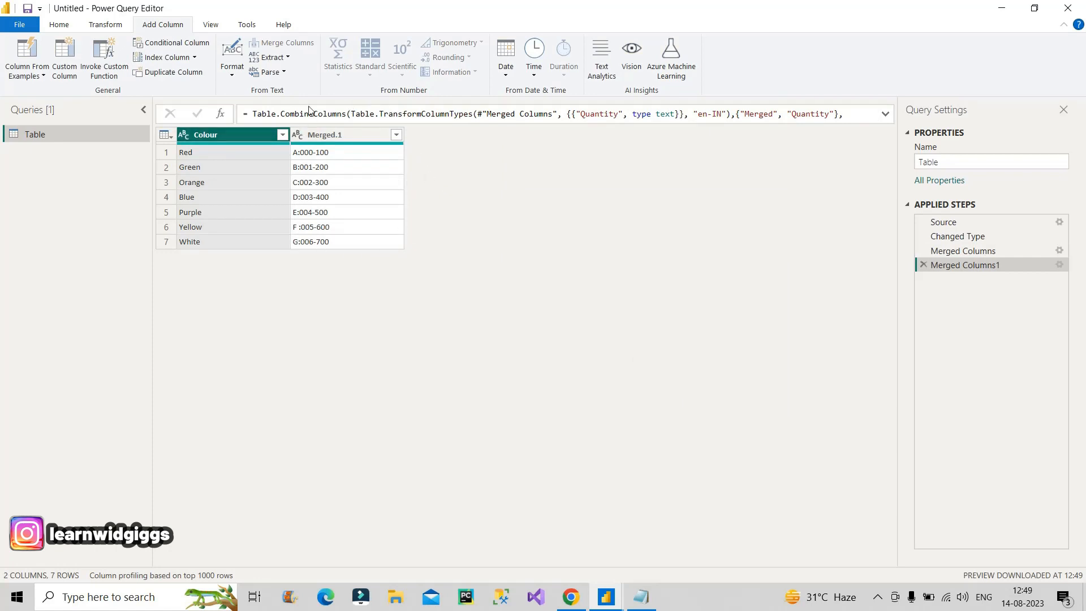
mouse_move(346, 160)
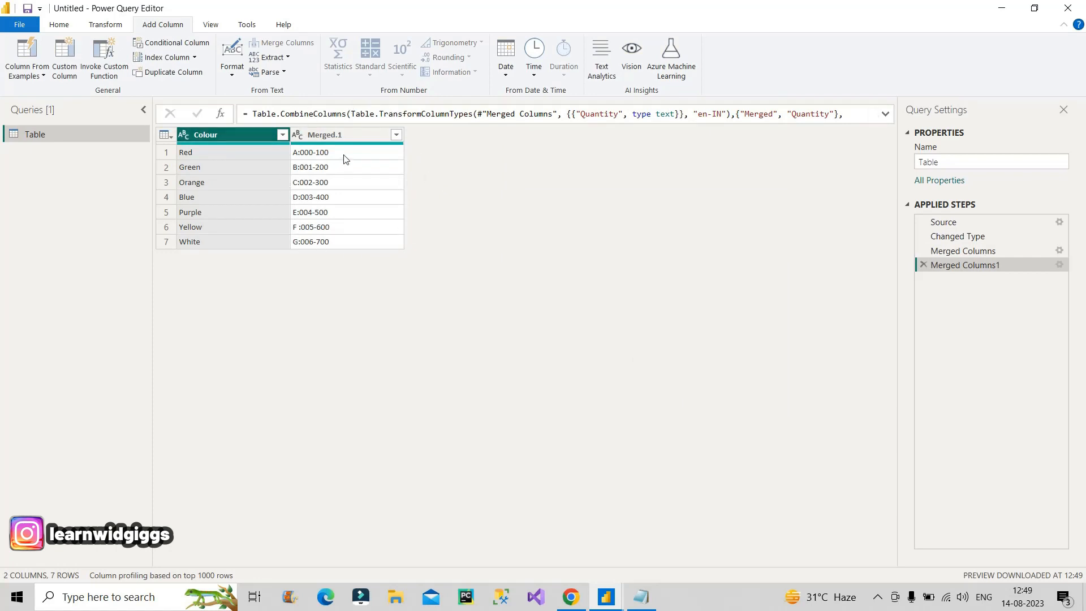
mouse_move(963, 265)
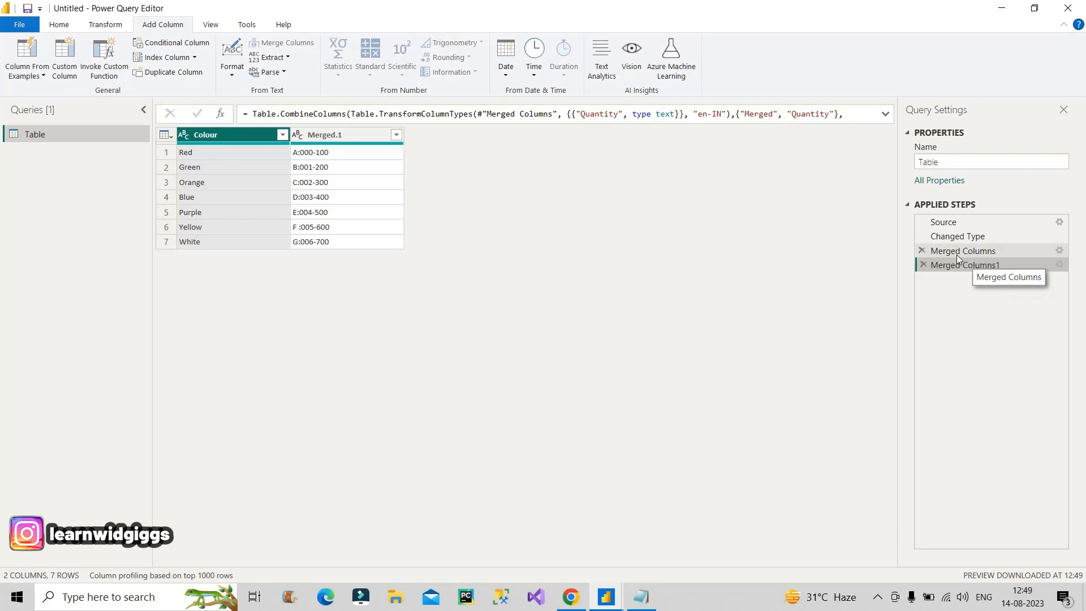
Review the two Merged Columns steps in Applied Steps and delete them, restoring the four original columns
click(961, 264)
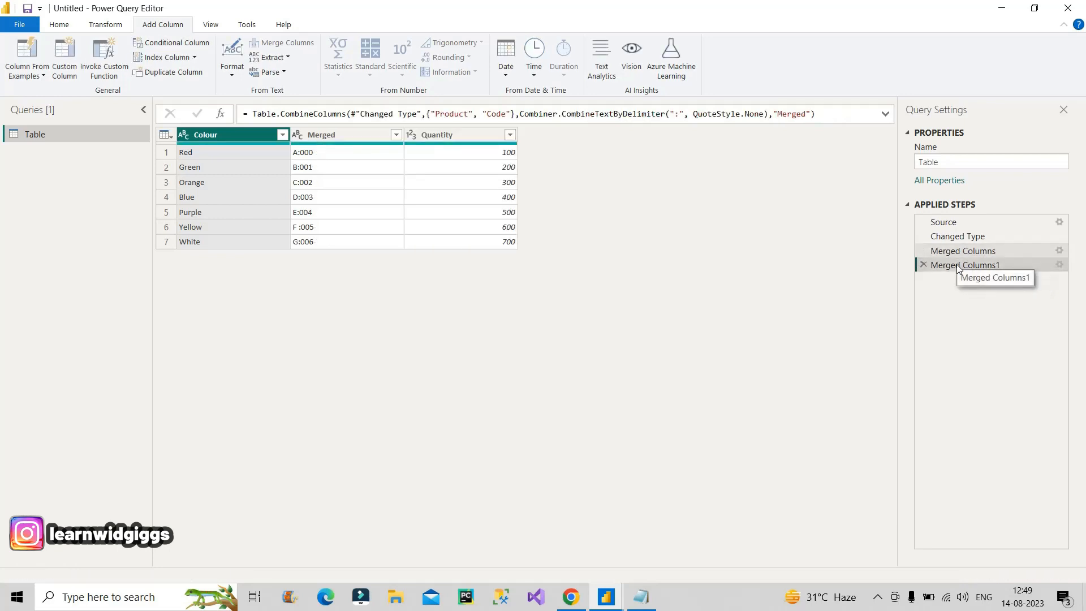
click(965, 265)
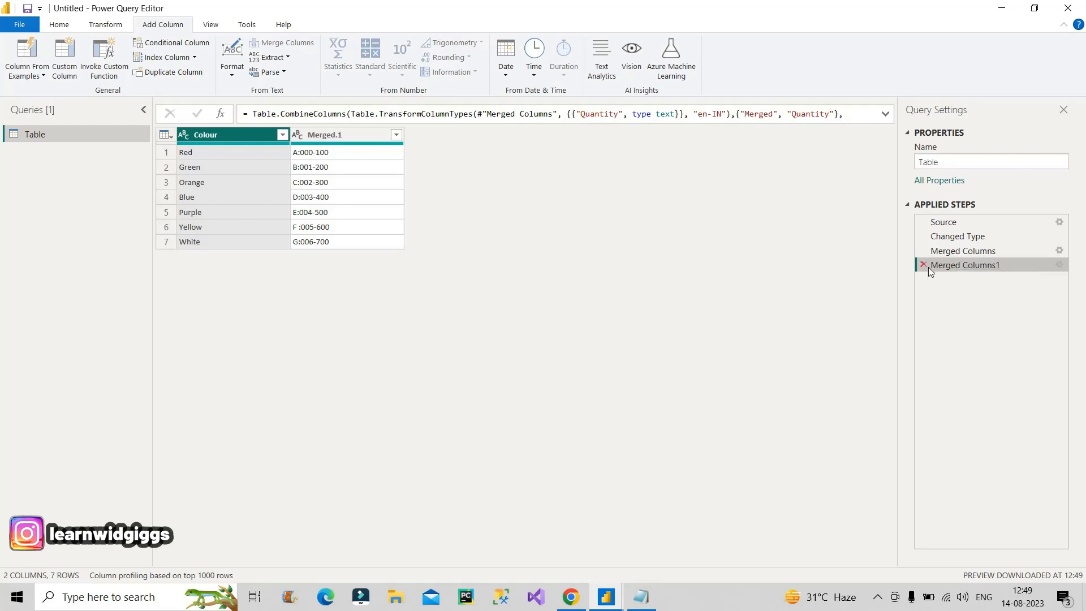
click(923, 265)
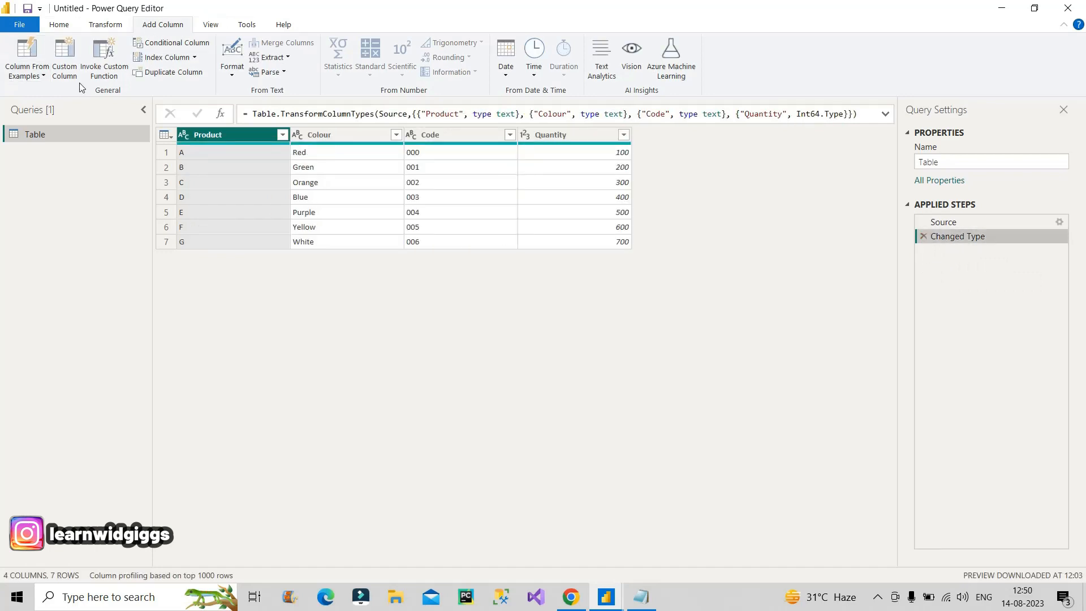
Add a Custom Column and name it Result
click(63, 57)
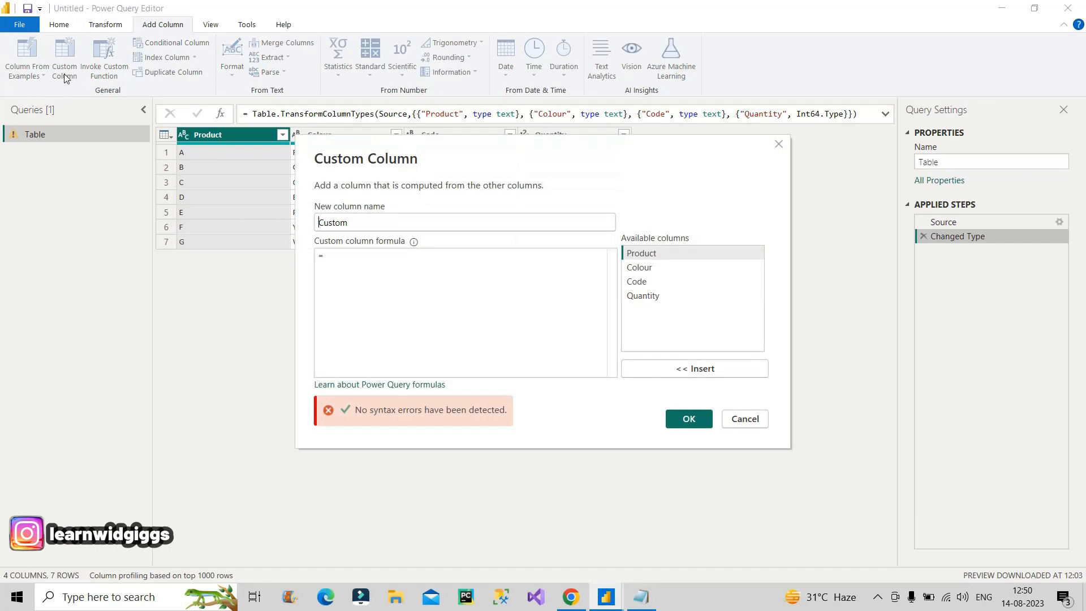
triple_click(463, 223)
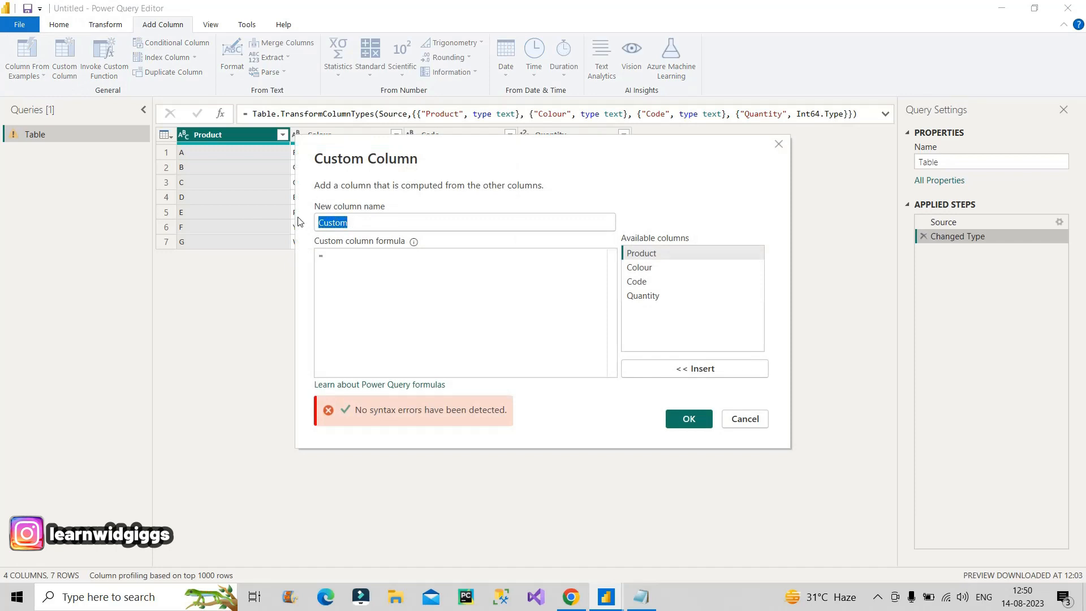
text(Result)
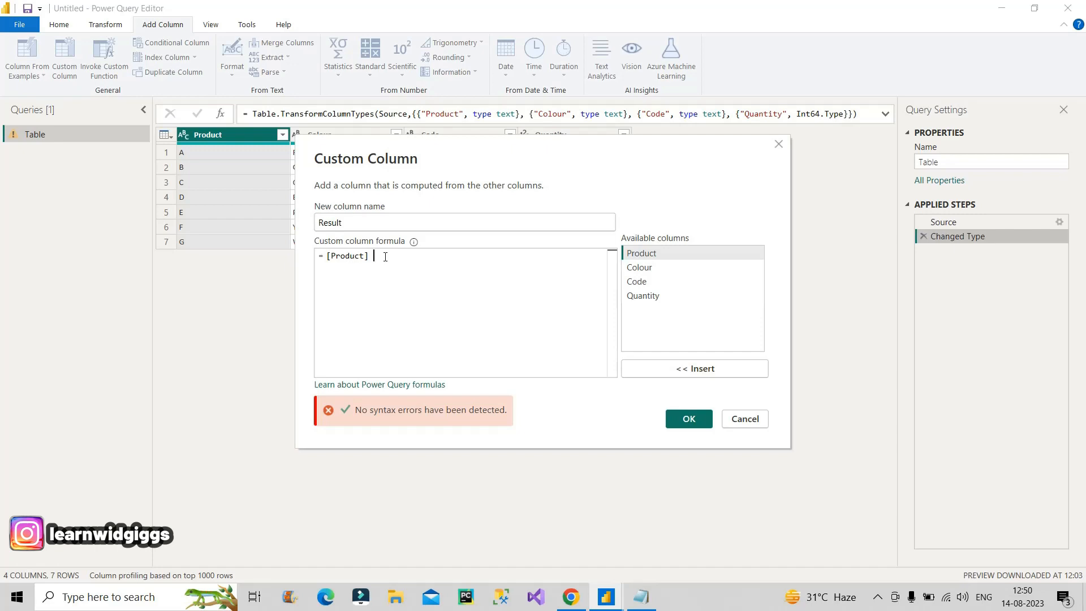
Write the formula [Product] & ":" & [Code] & "-" & [Quantity] for the Result column
text(&)
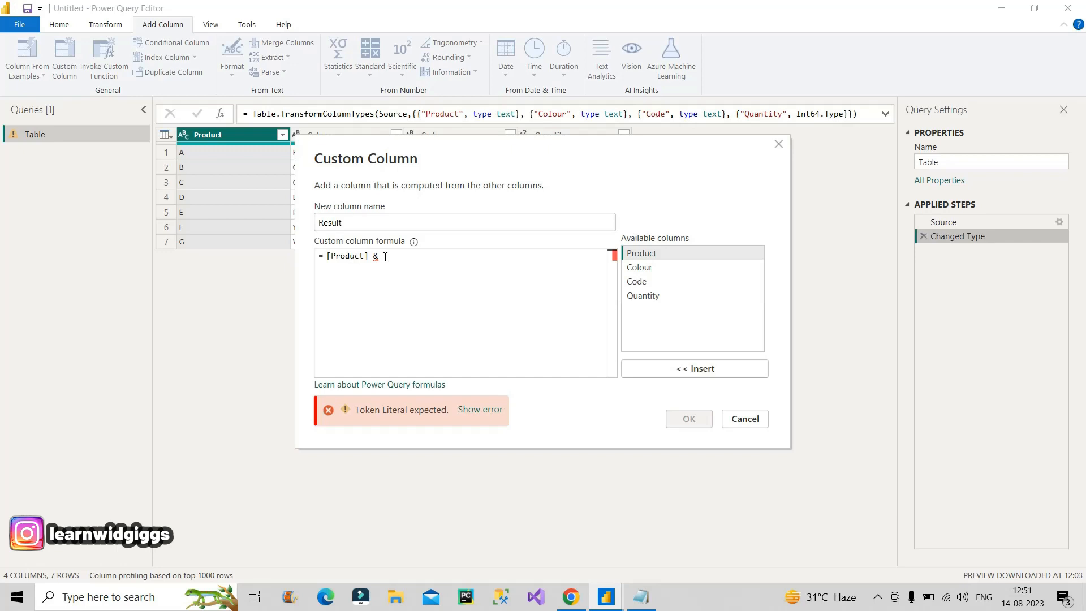
click(638, 596)
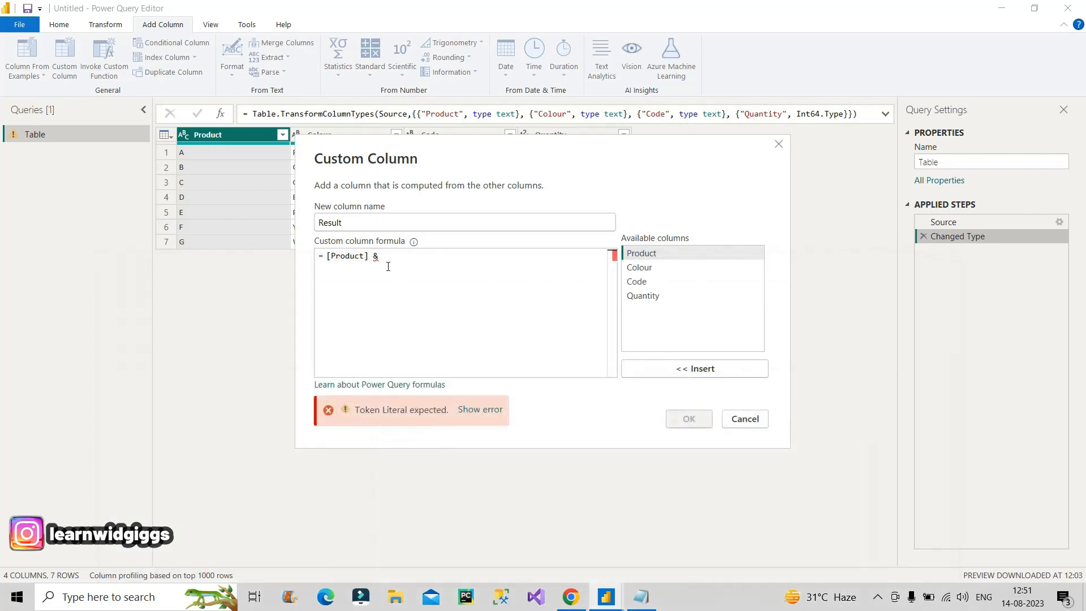
text("")
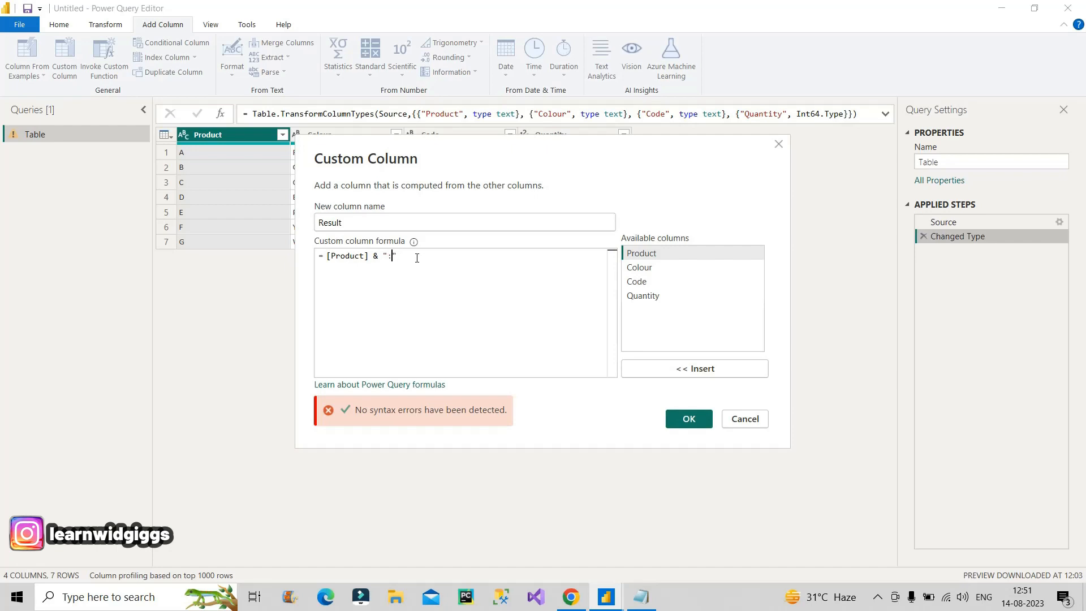
text(&)
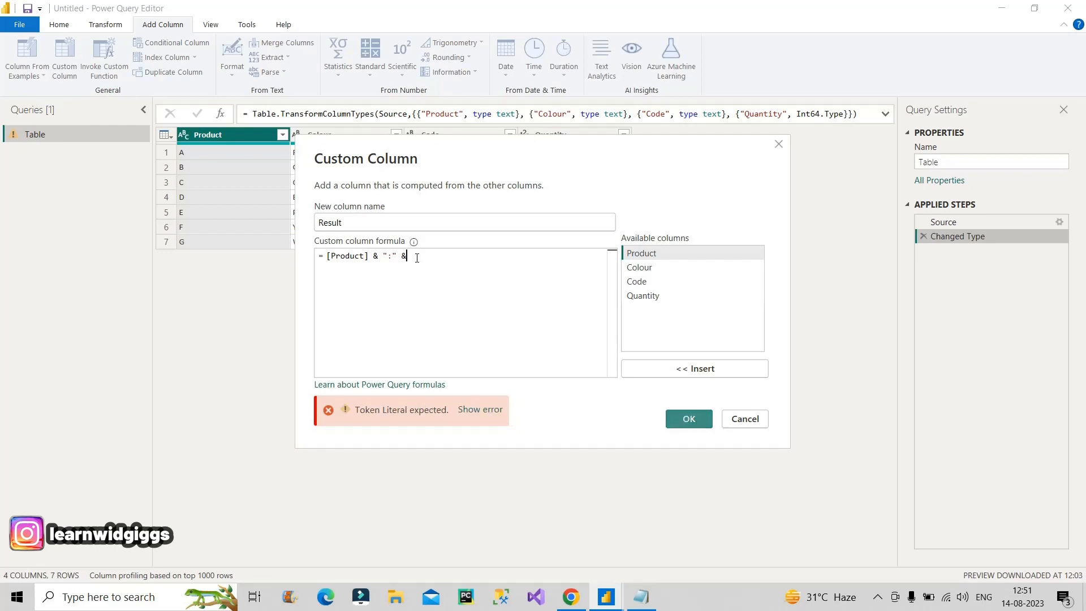
double_click(635, 281)
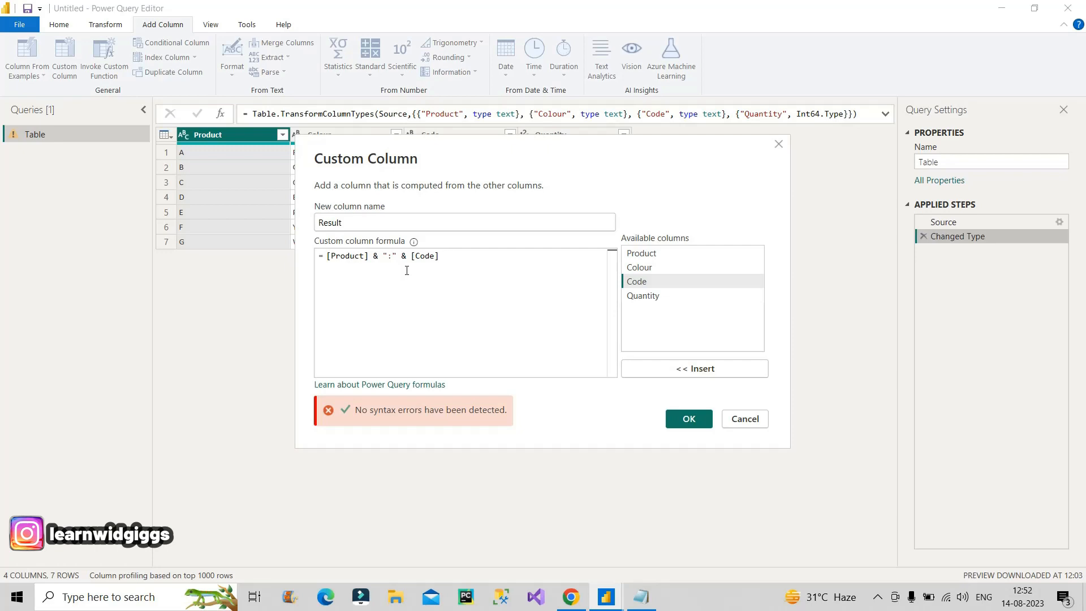
text(&)
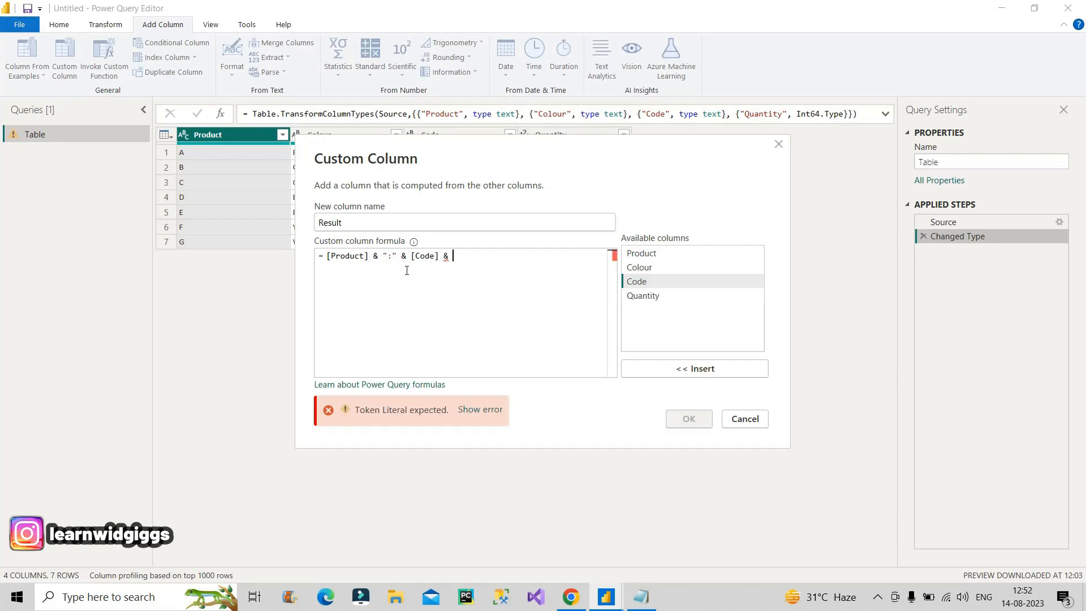
text(")
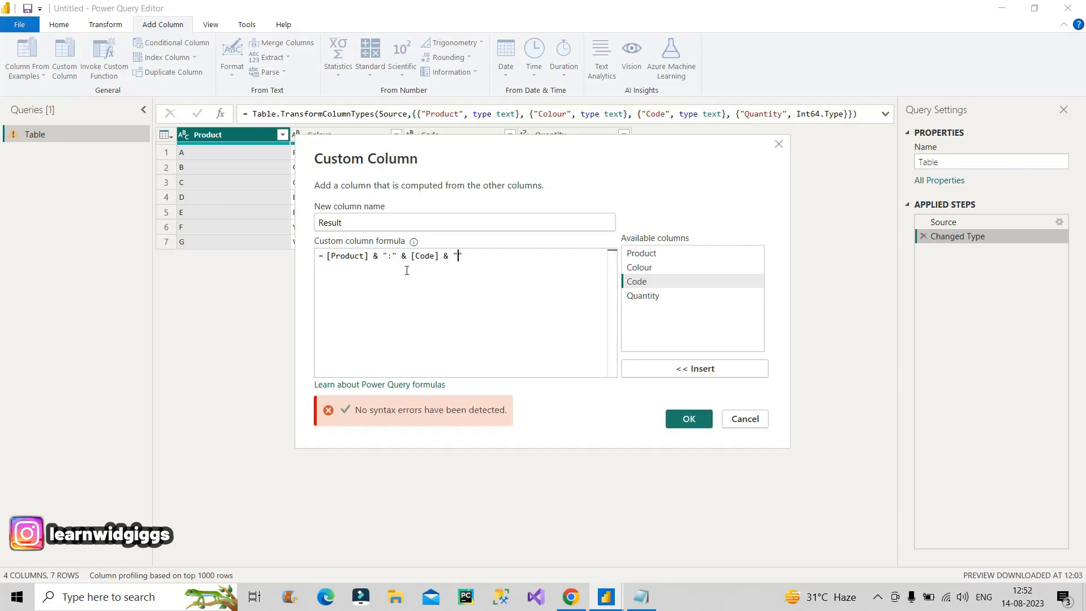
text(-)
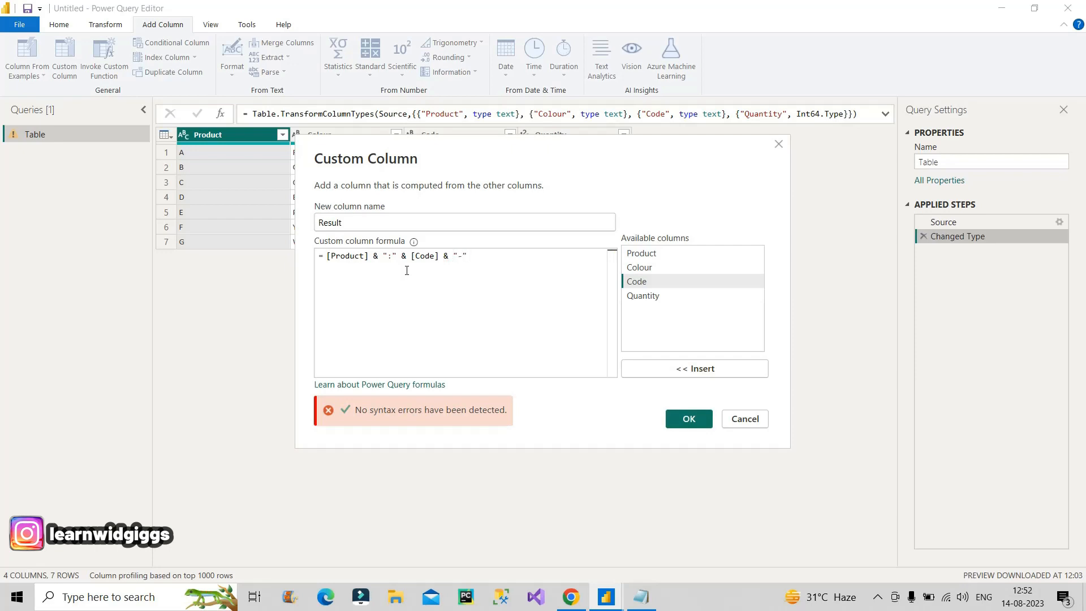
text(& [Quantity)
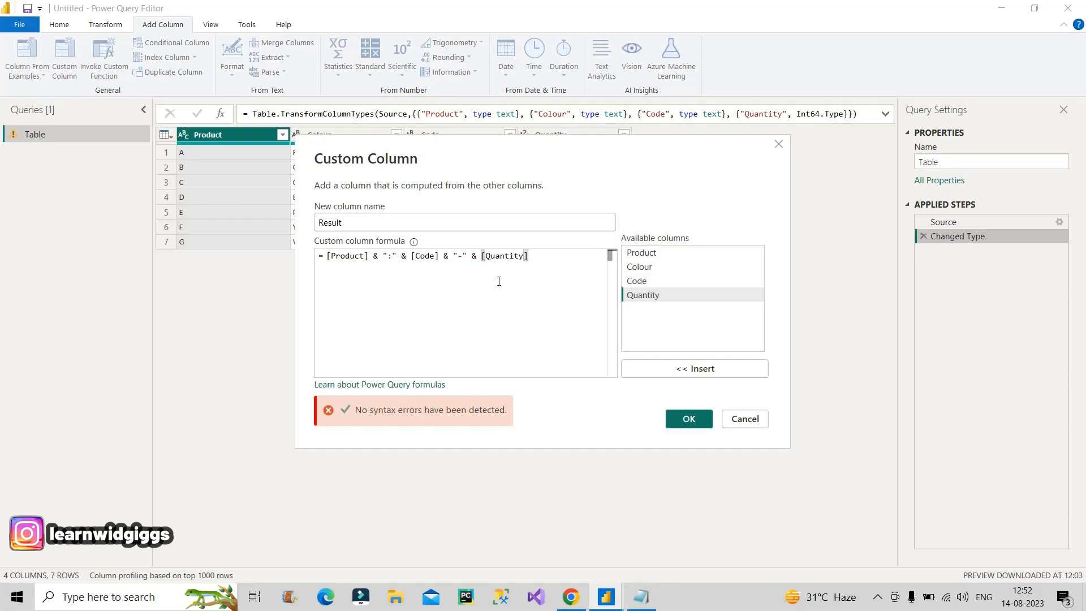
mouse_move(693, 405)
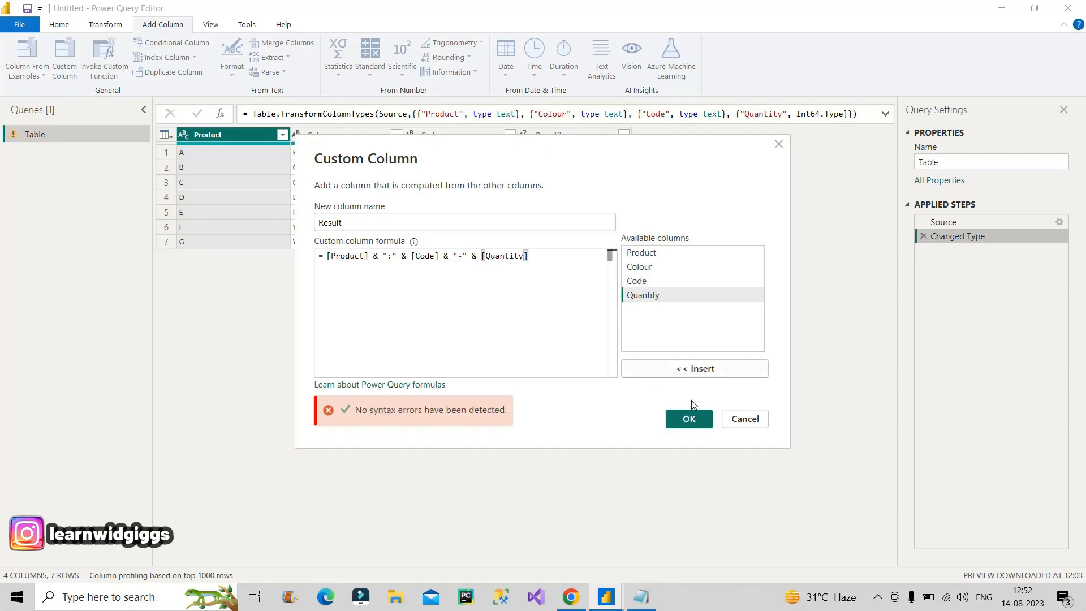
click(688, 419)
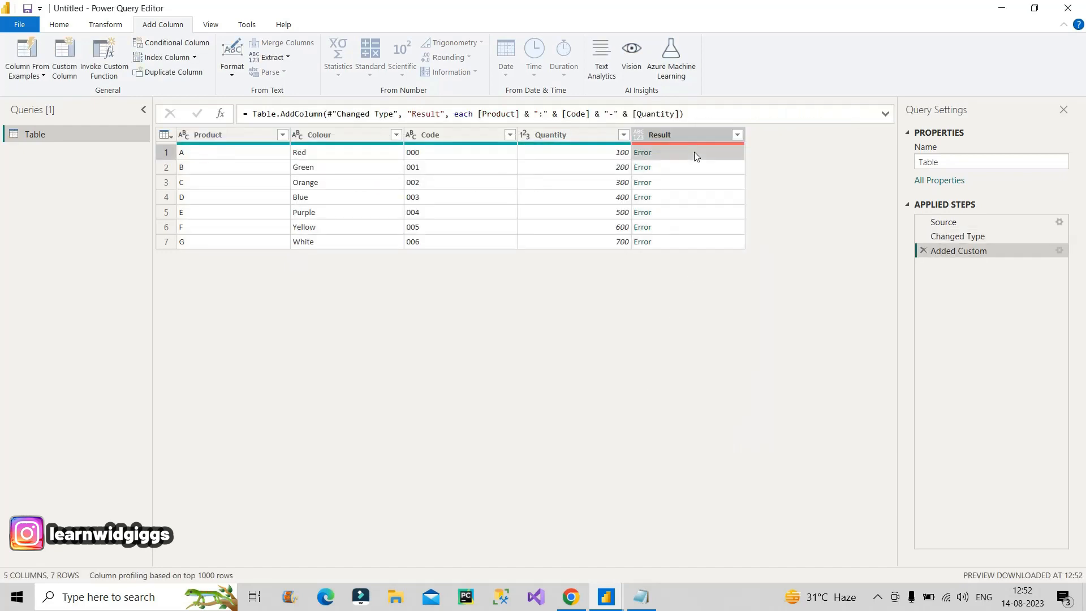
click(642, 151)
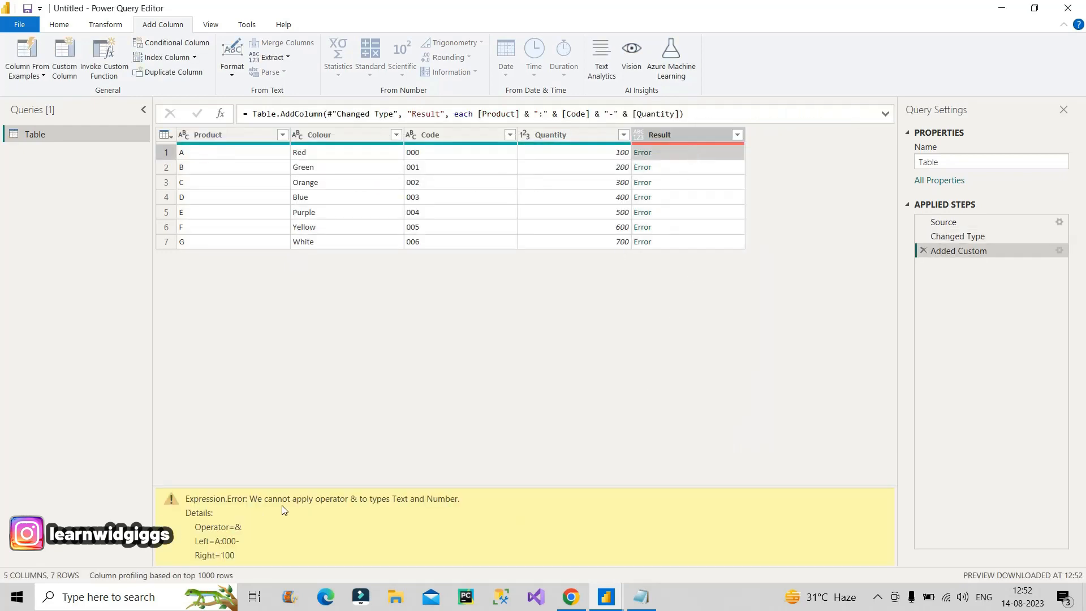
mouse_move(408, 512)
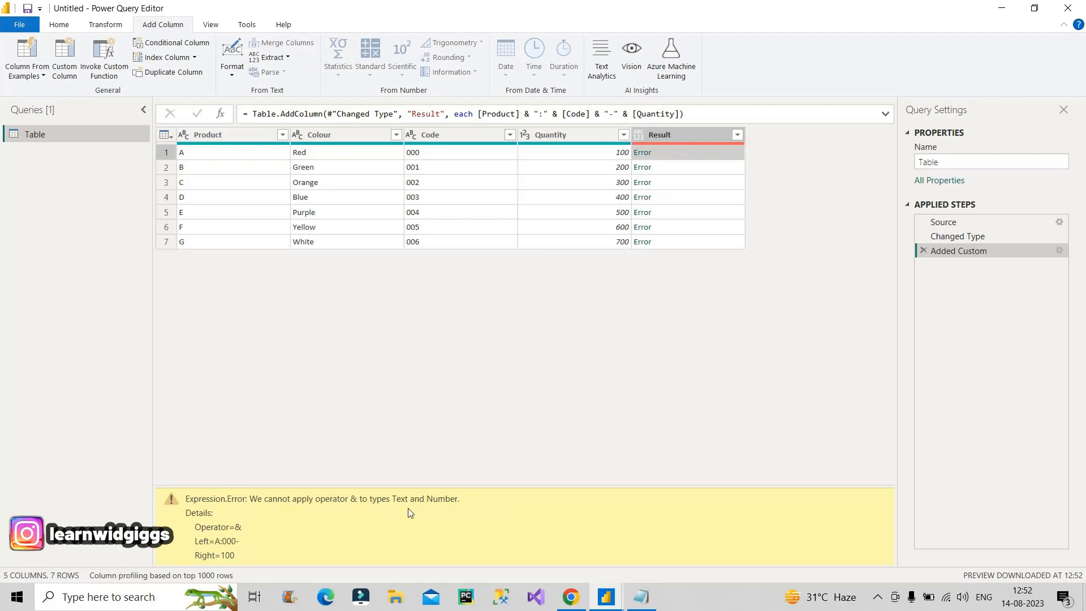
mouse_move(448, 512)
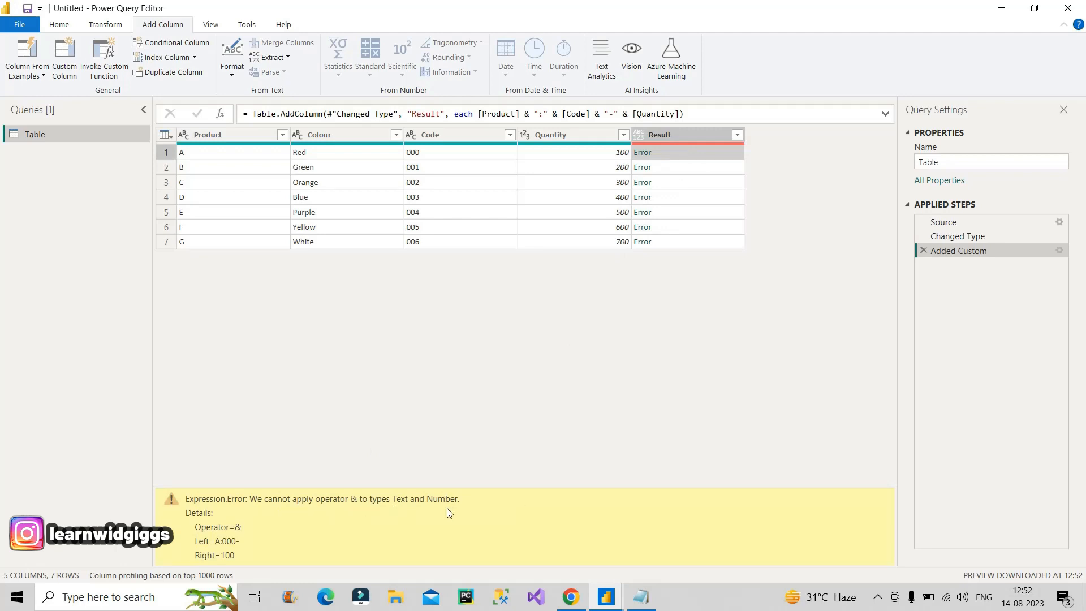
mouse_move(603, 381)
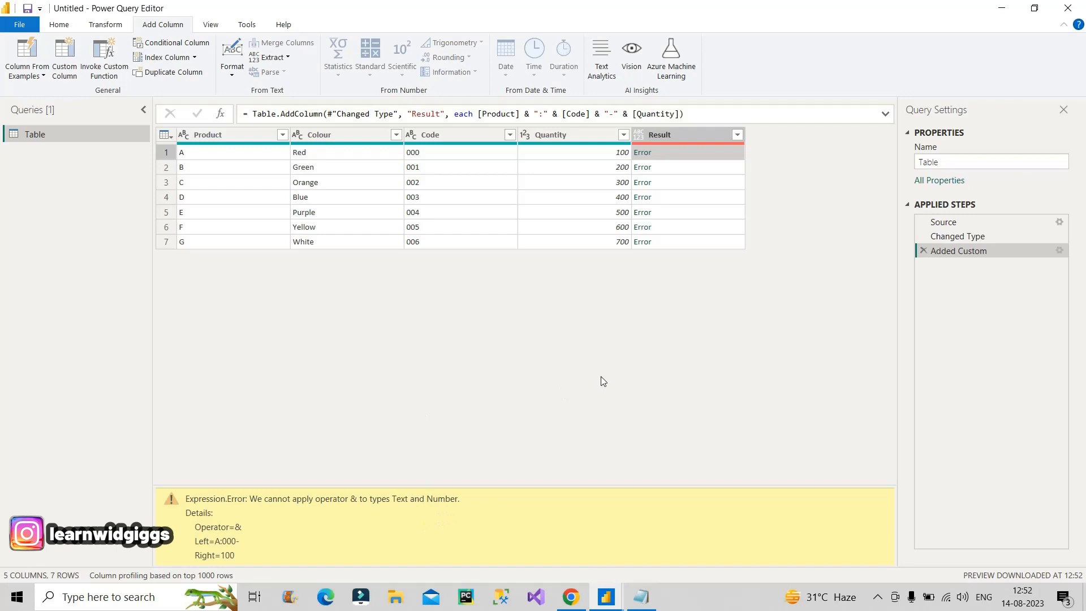
mouse_move(747, 272)
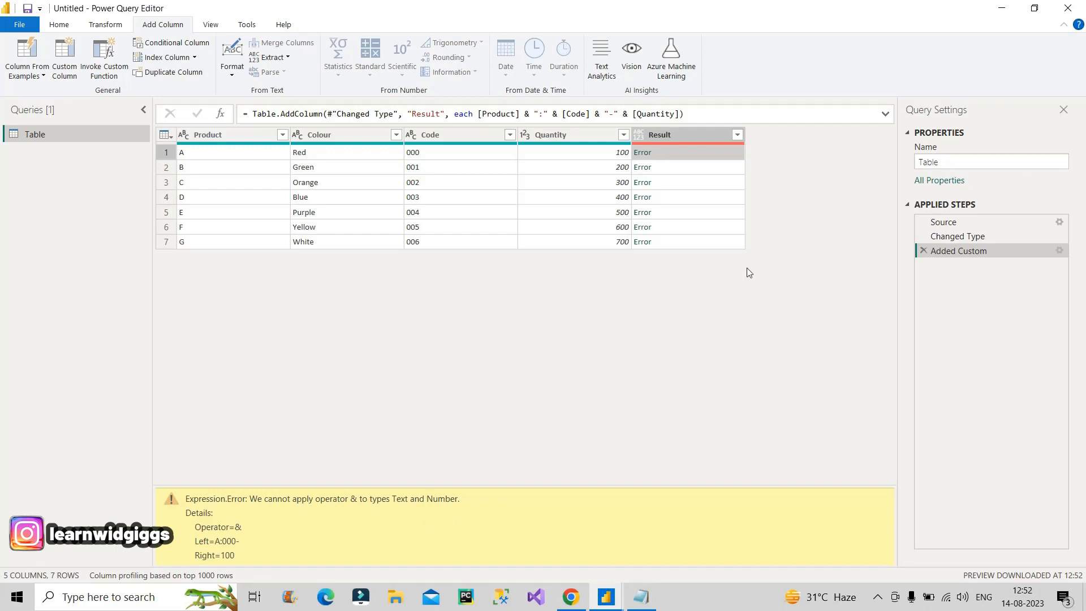
mouse_move(695, 229)
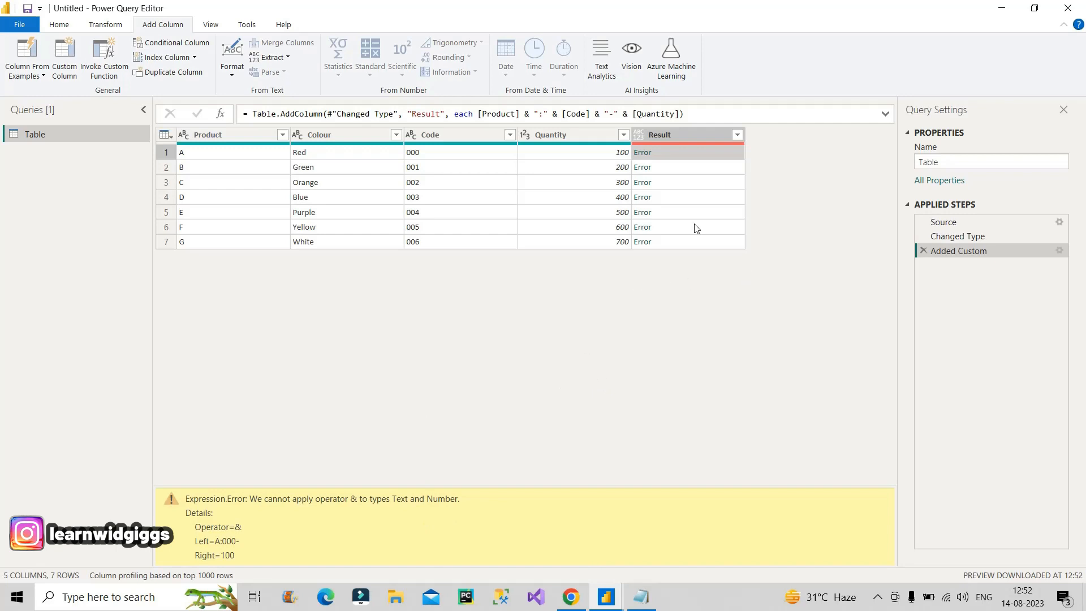
mouse_move(519, 131)
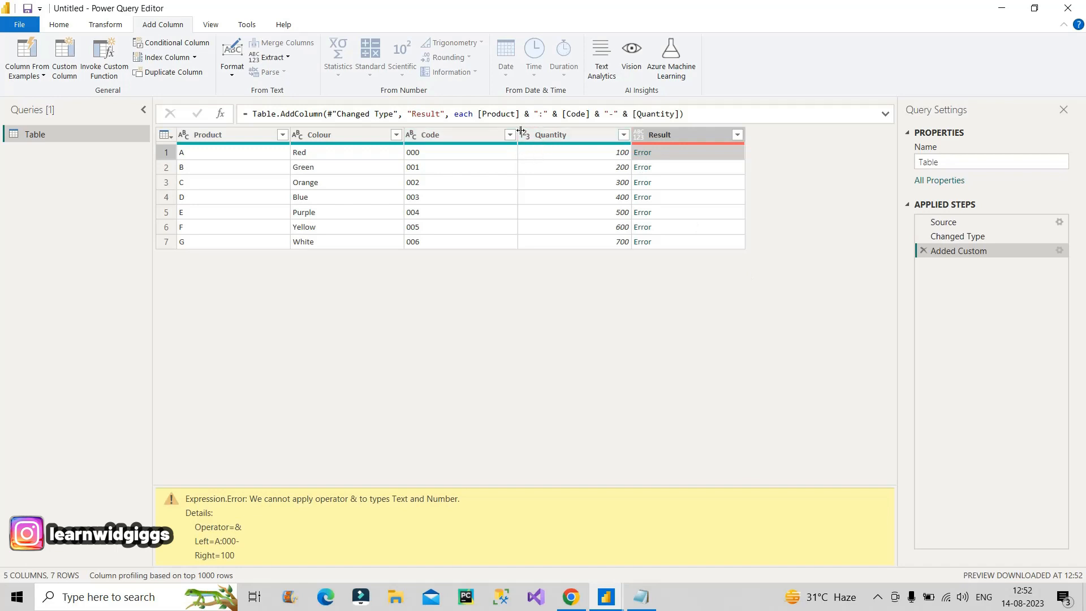
click(457, 135)
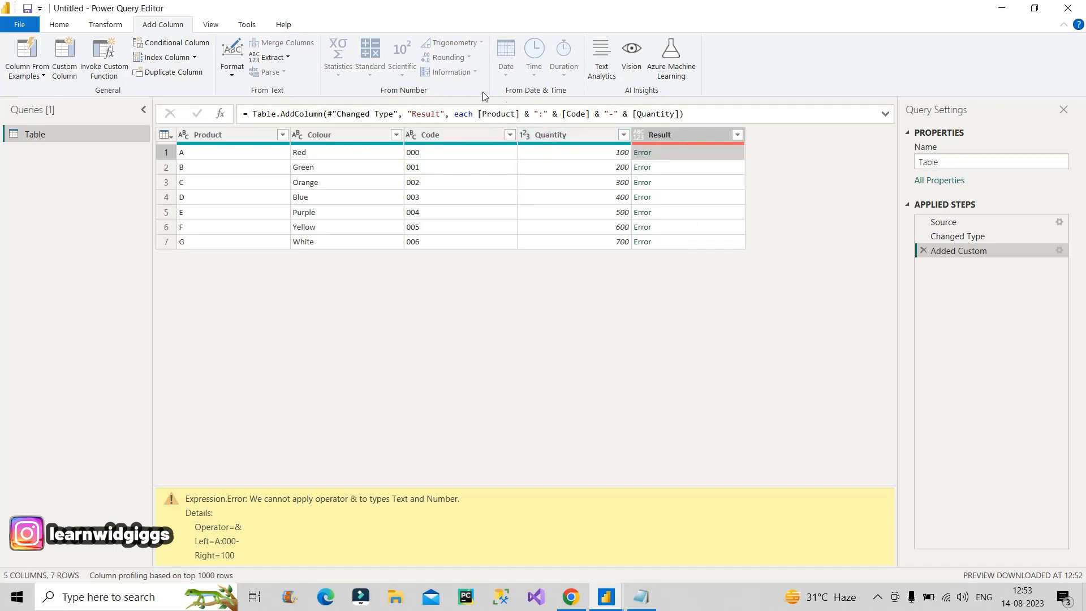
mouse_move(211, 108)
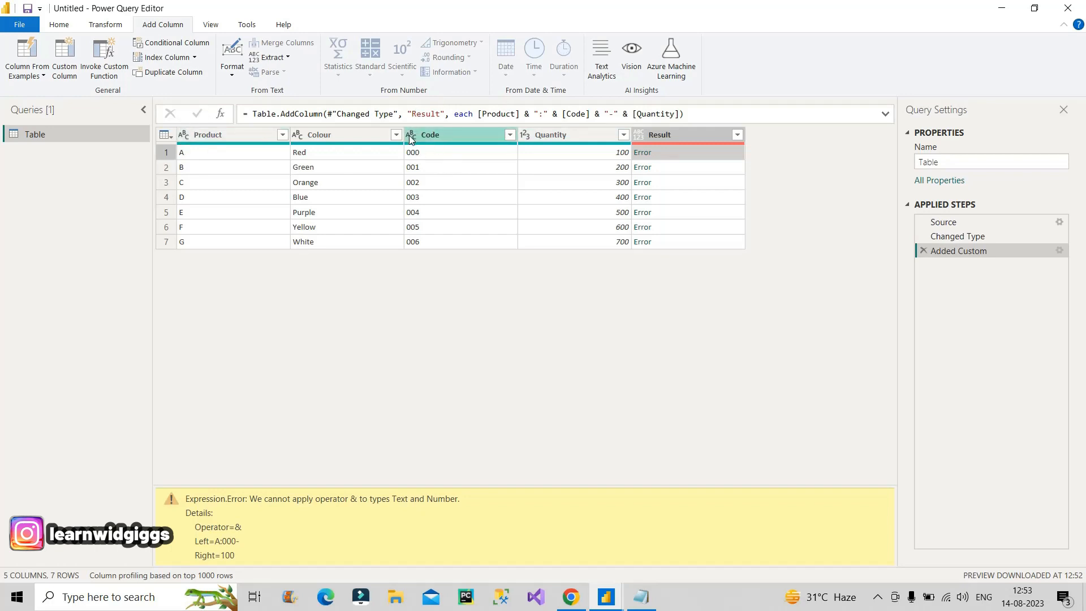
mouse_move(492, 145)
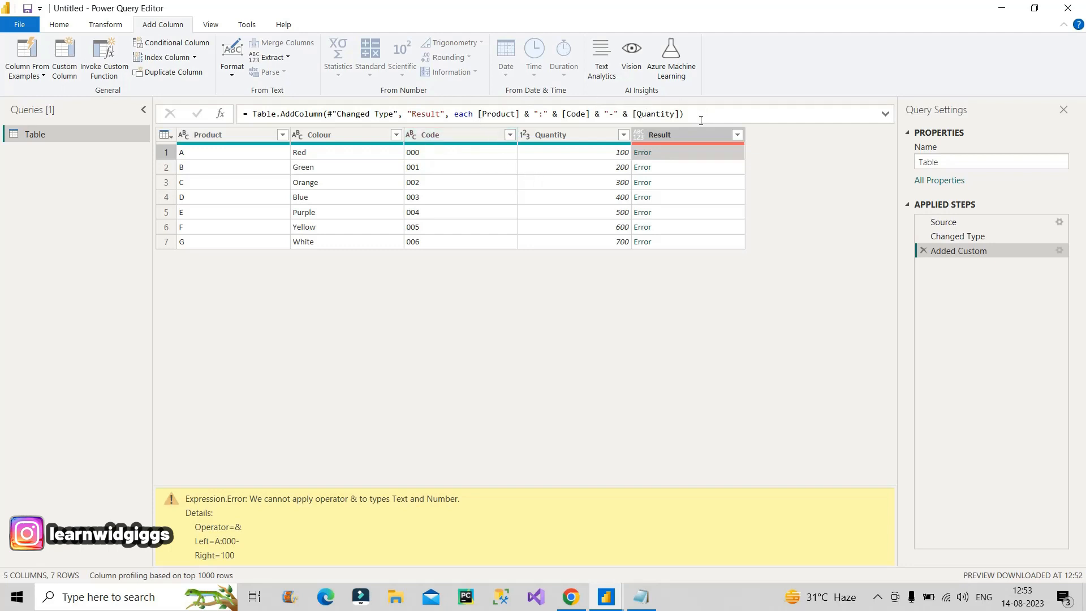
mouse_move(433, 480)
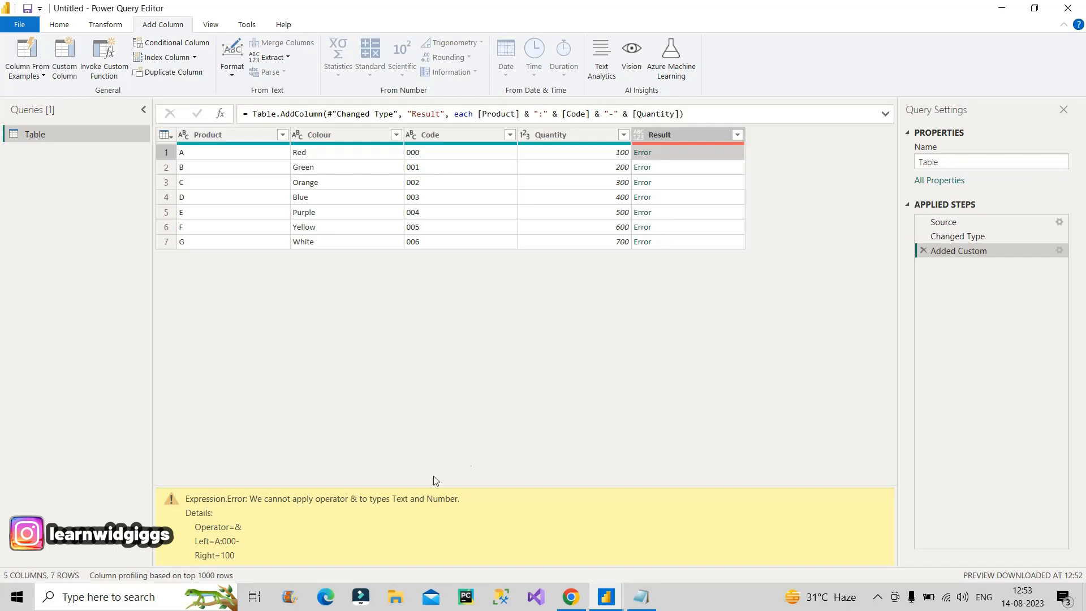
mouse_move(359, 515)
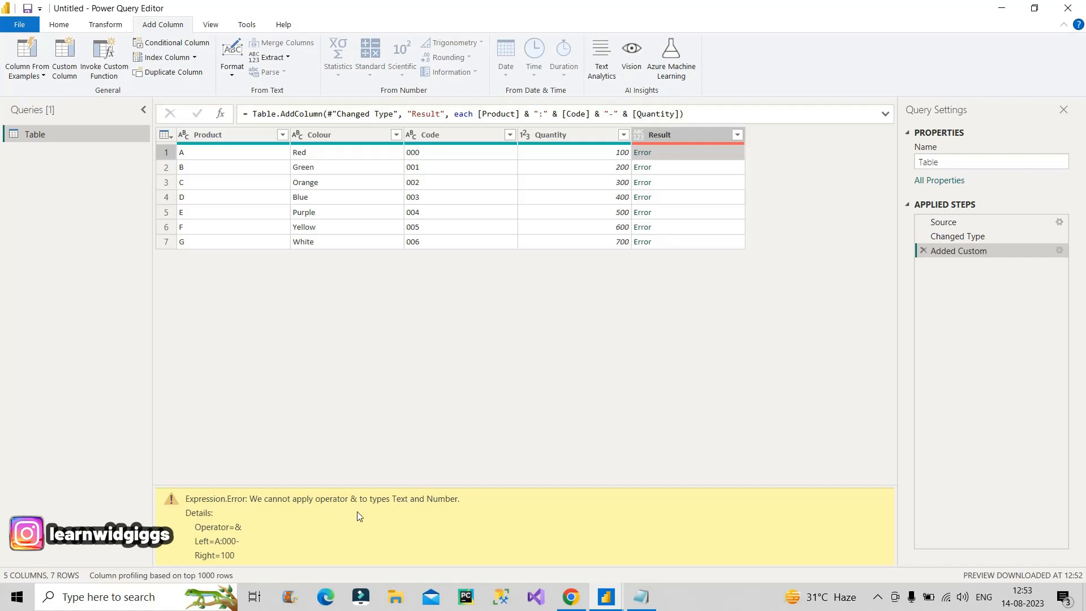
mouse_move(446, 512)
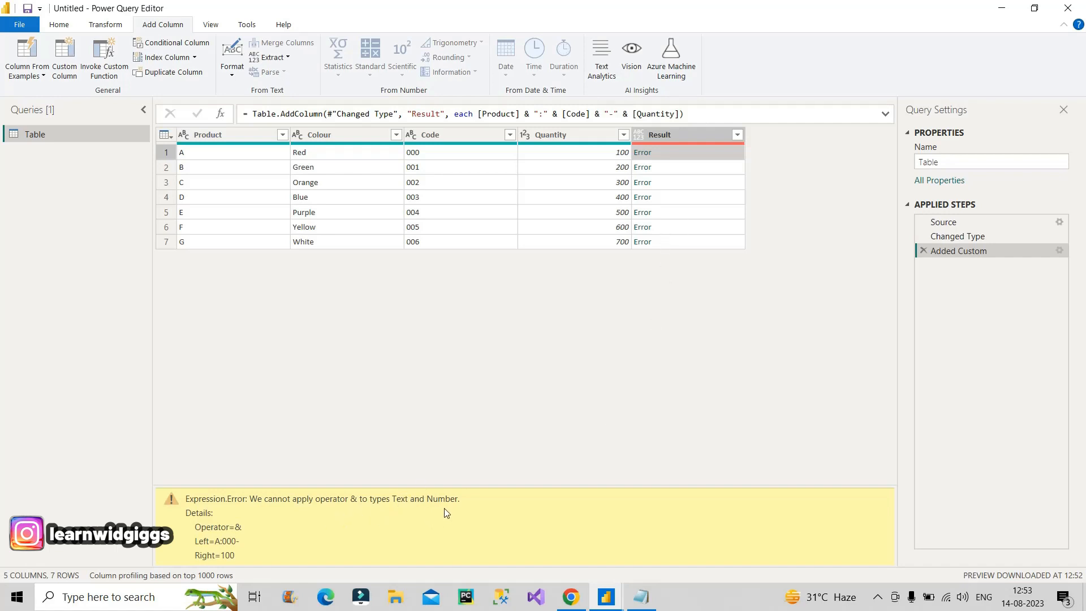
mouse_move(712, 291)
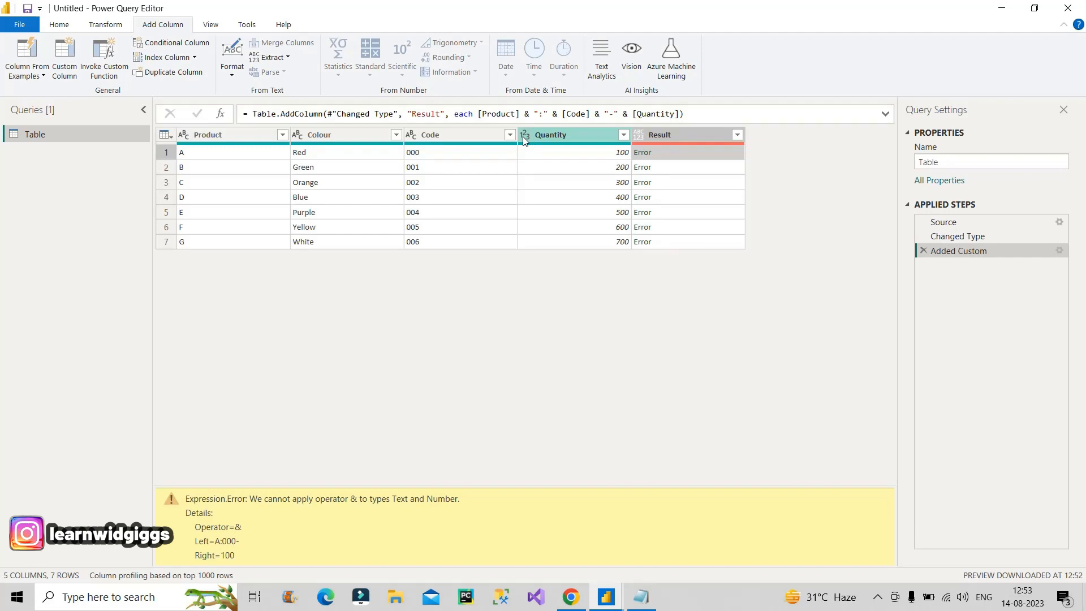
mouse_move(571, 140)
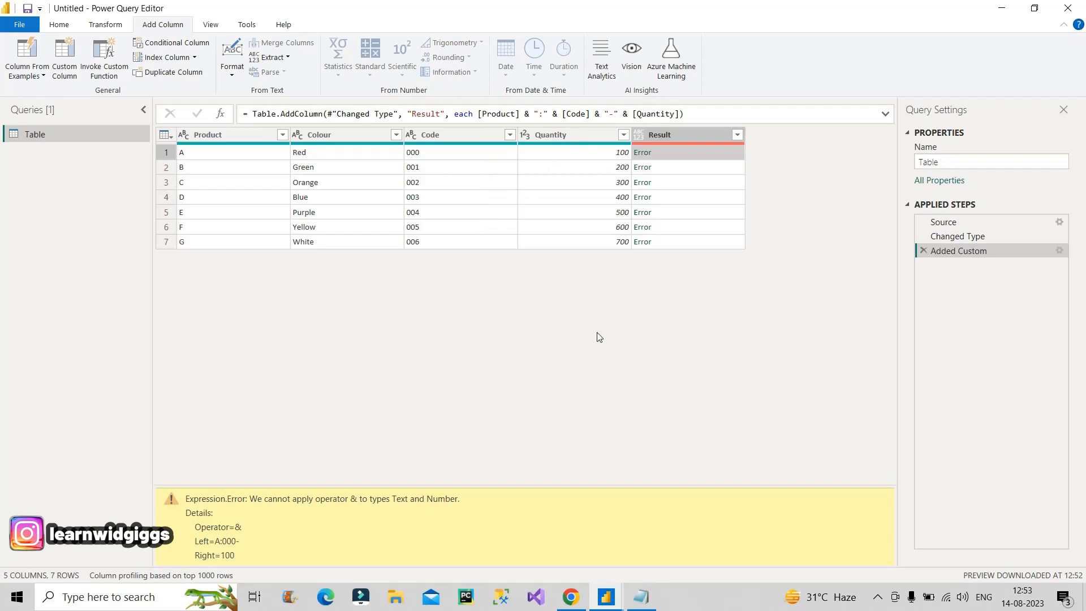
mouse_move(539, 161)
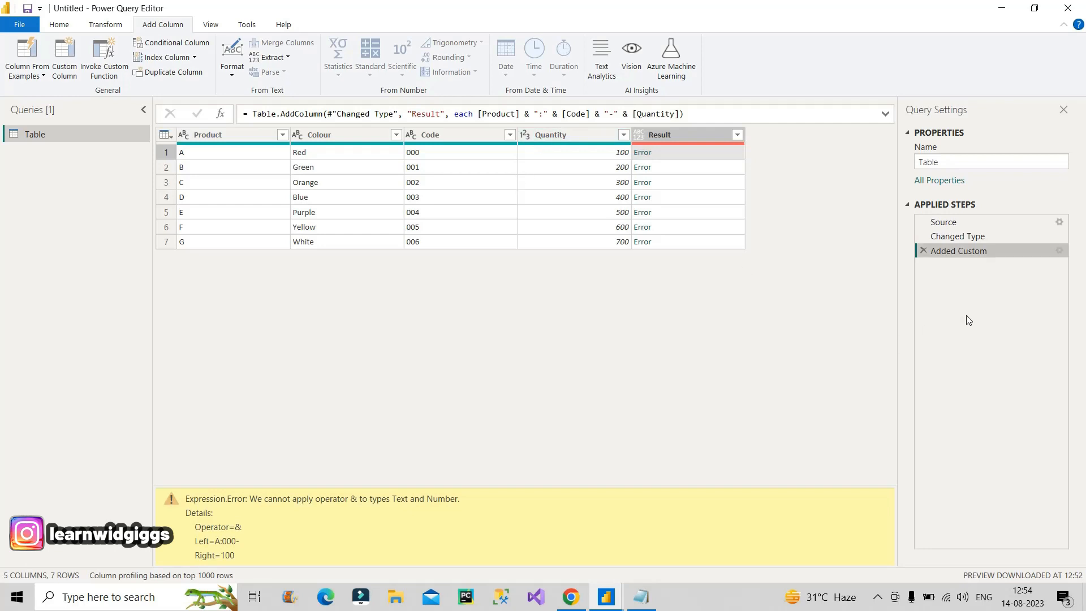
mouse_move(1059, 250)
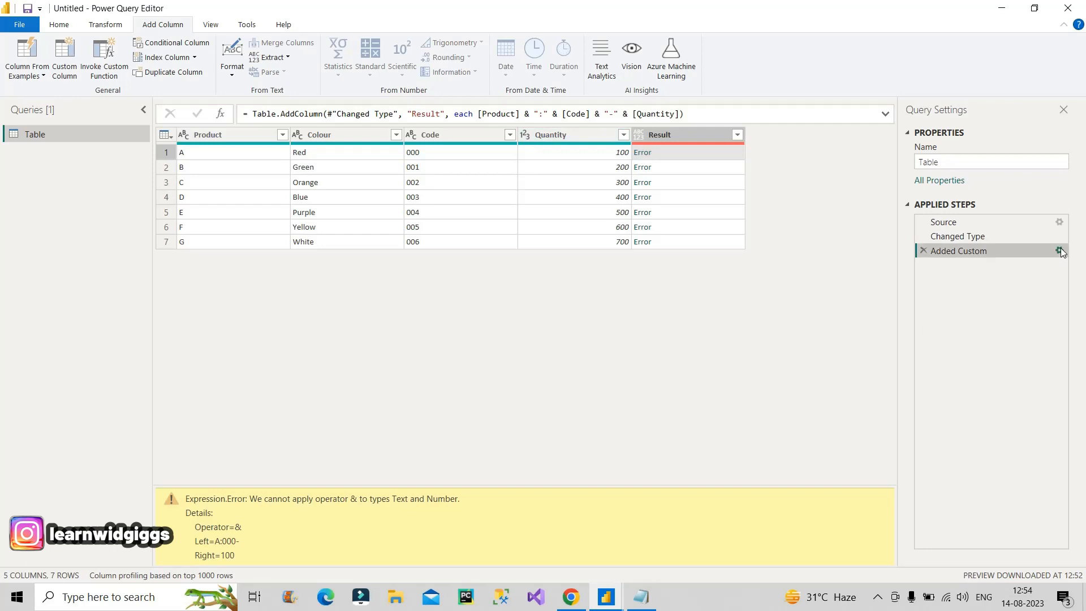
Edit the Added Custom step so the formula uses Number.ToText([Quantity]) instead of [Quantity]
click(1059, 250)
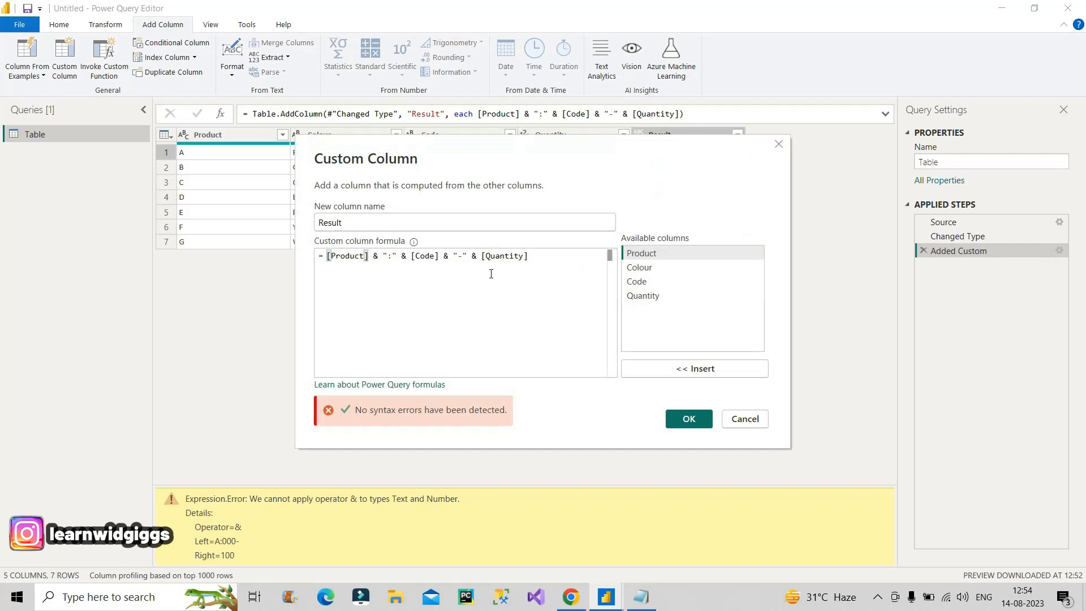
double_click(499, 256)
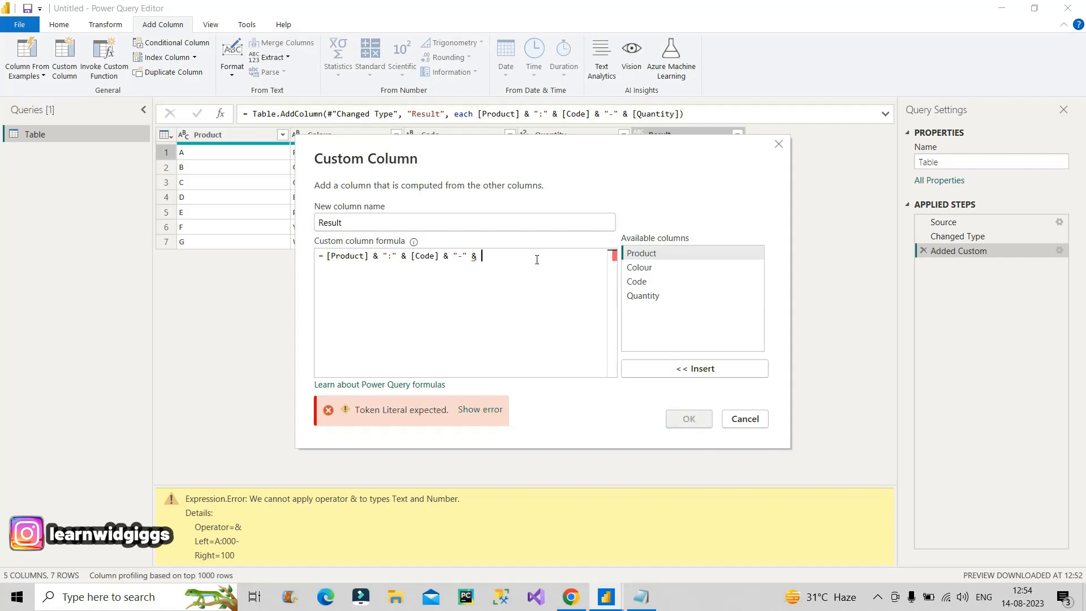
text(num)
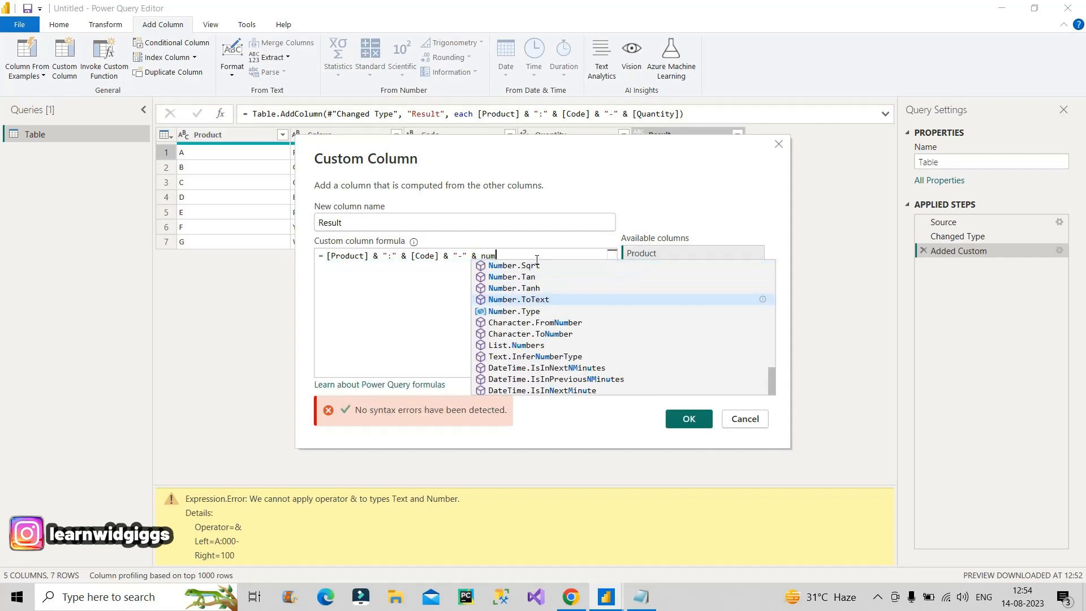
text(to)
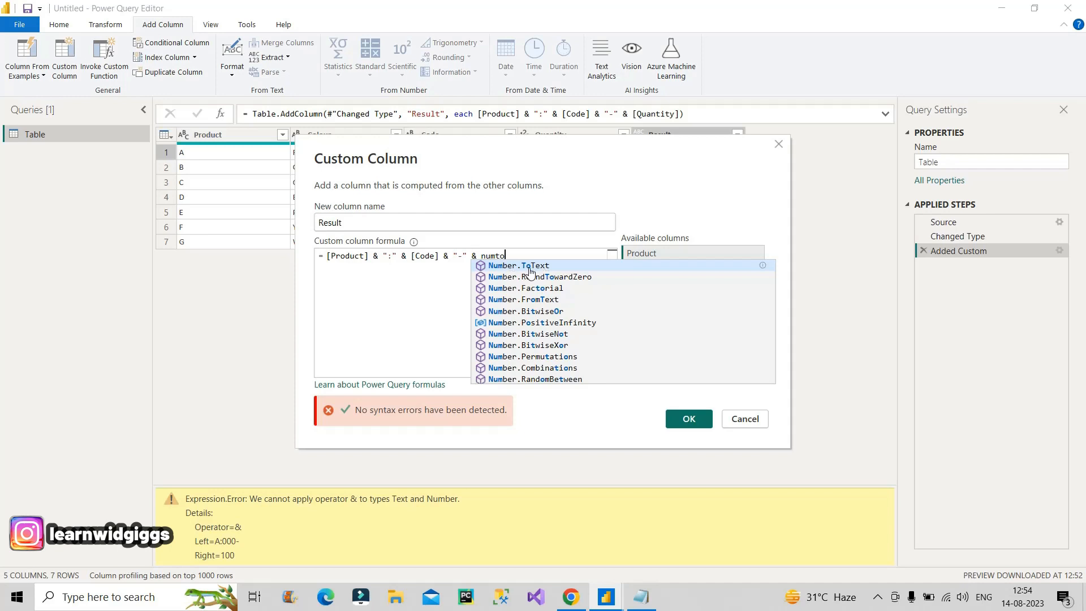
click(517, 265)
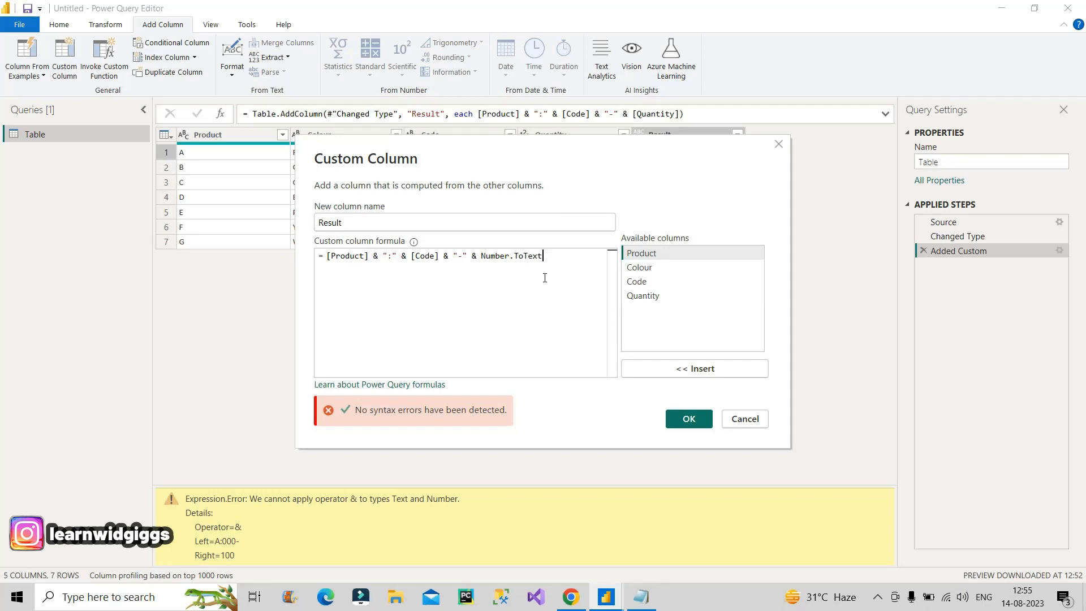
text(([Quantity)
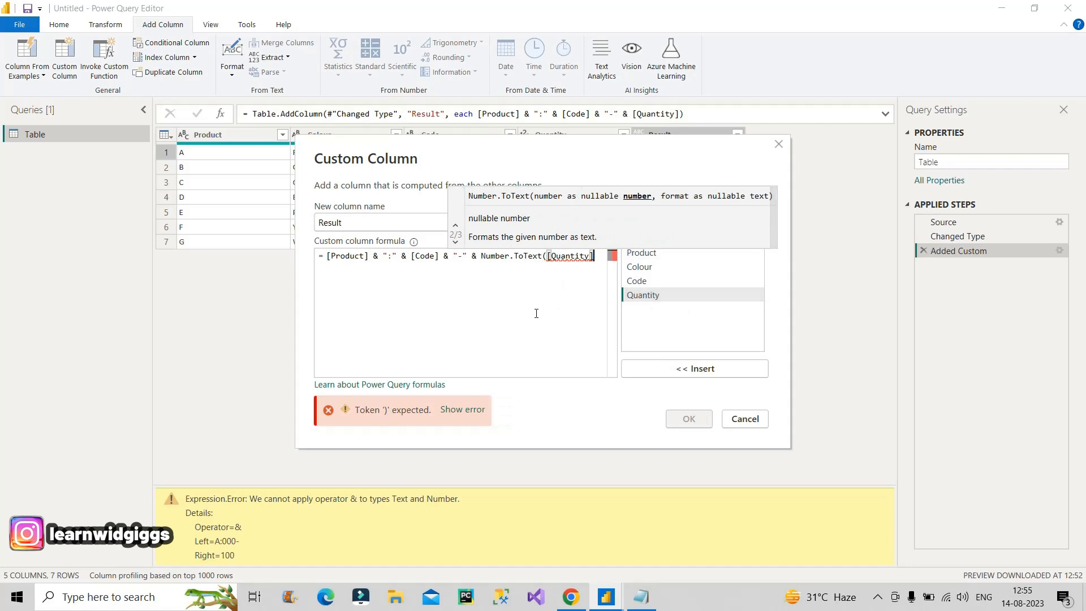
text())
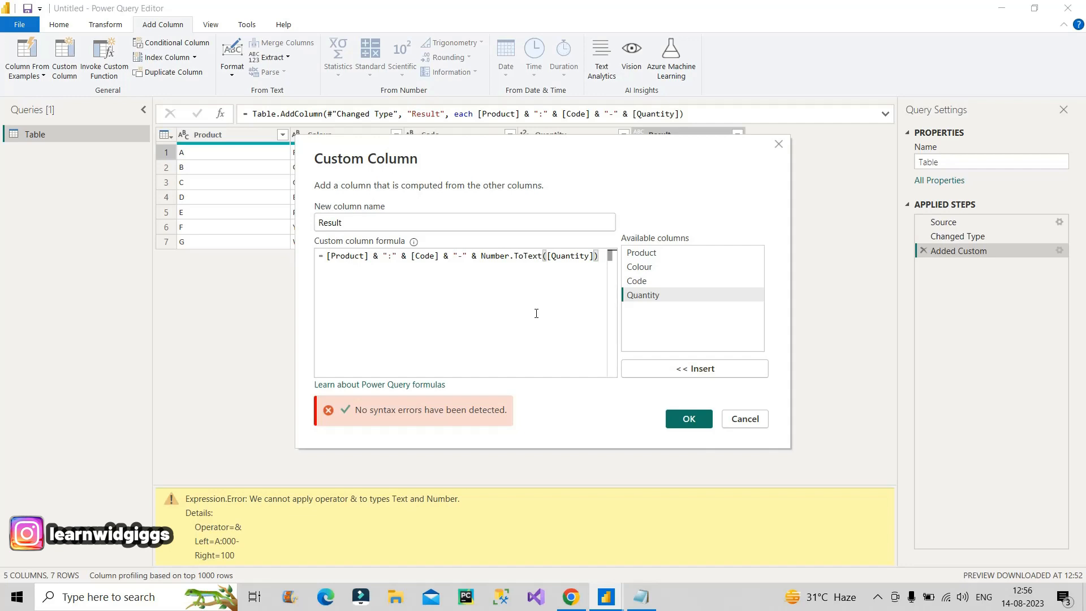
mouse_move(688, 418)
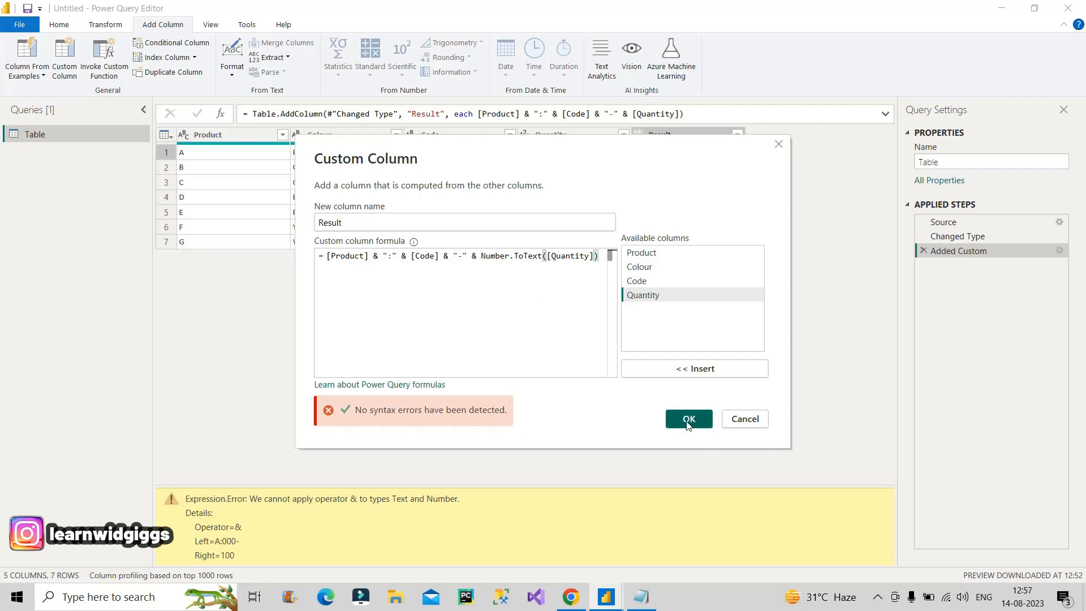
Apply the corrected formula so Result shows A:000-100, B:001-200 instead of errors
click(687, 418)
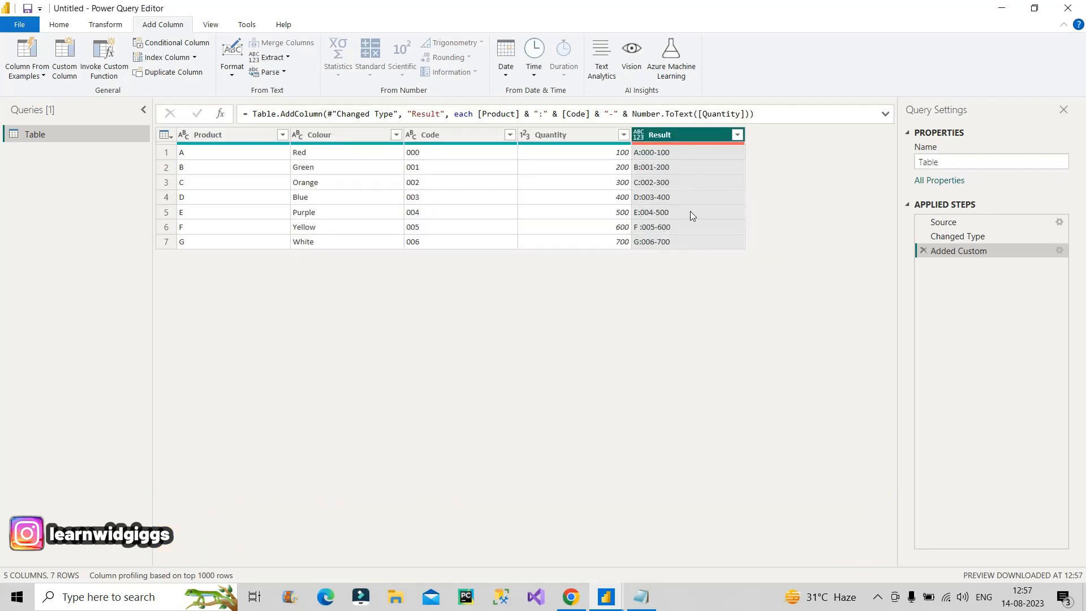
mouse_move(682, 151)
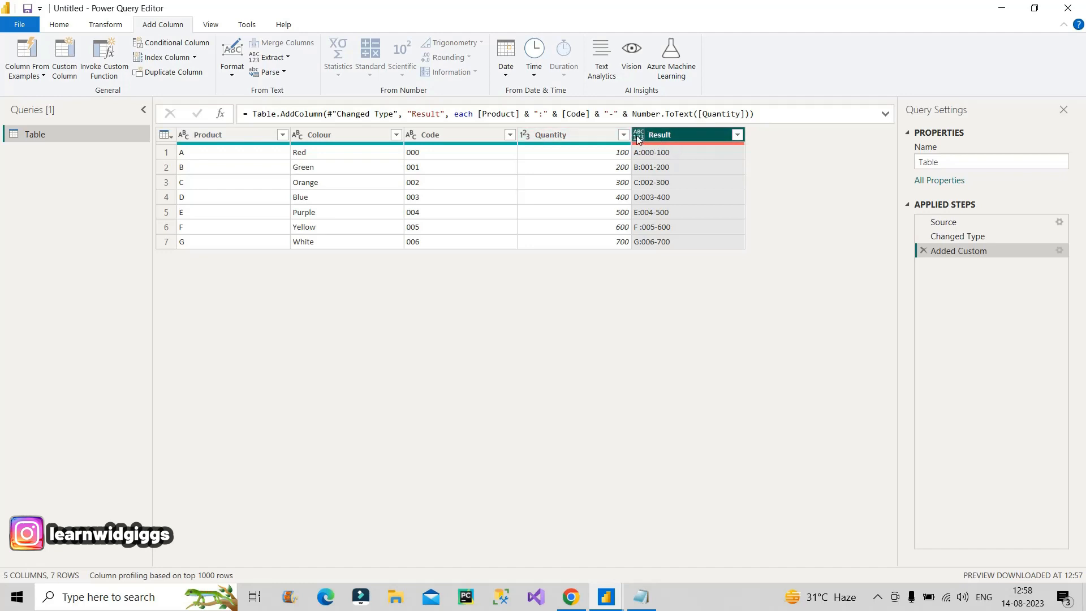
Change the Result column's data type to Text
click(636, 135)
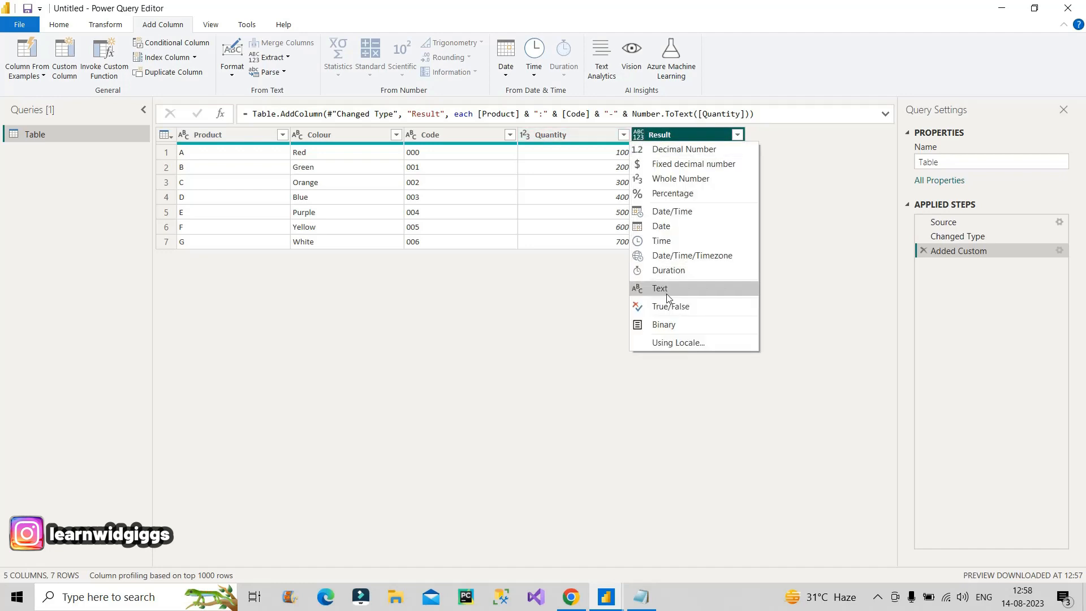
click(659, 288)
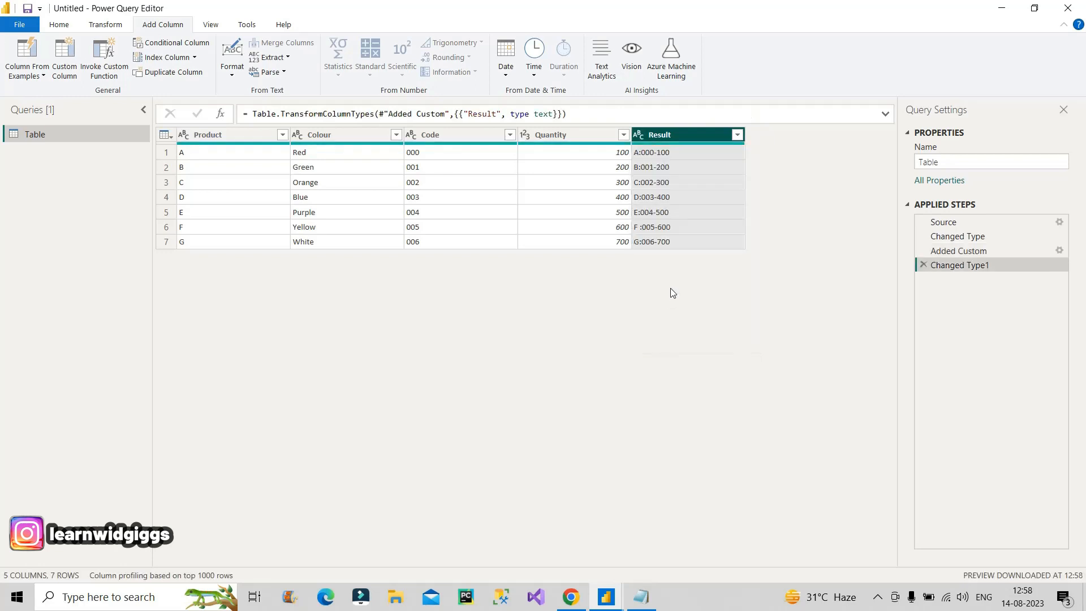